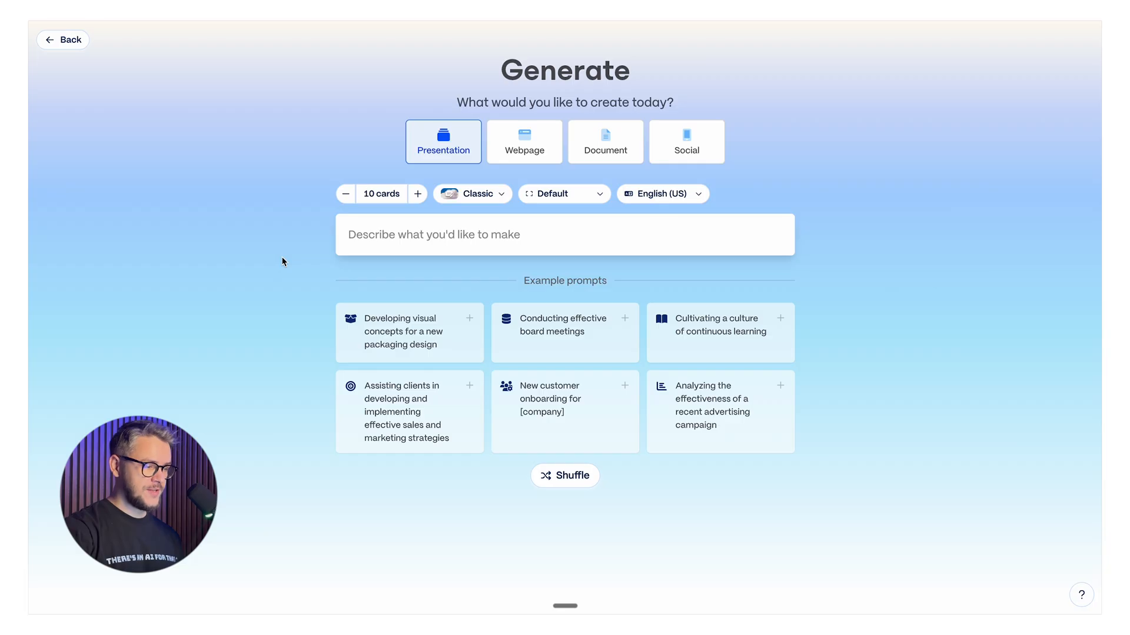
mouse_move(546, 257)
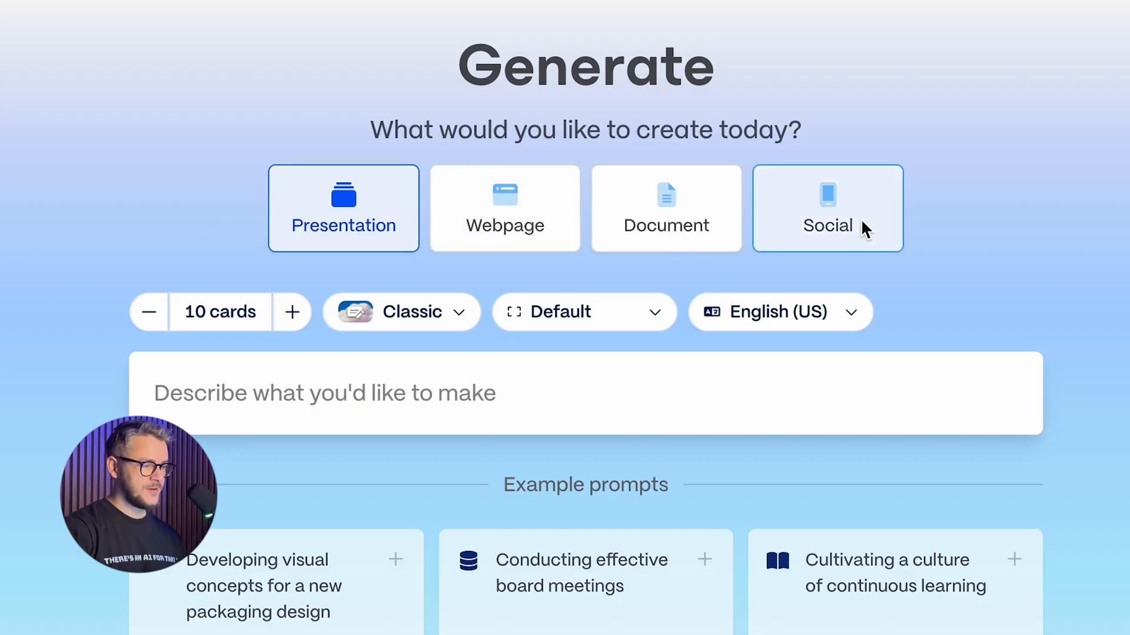
Step: Generate an outline for a Milky Way Galaxy deck using AI-generated images with a chosen art style
text(Make me a presentation about the Milkyway Galaxy)
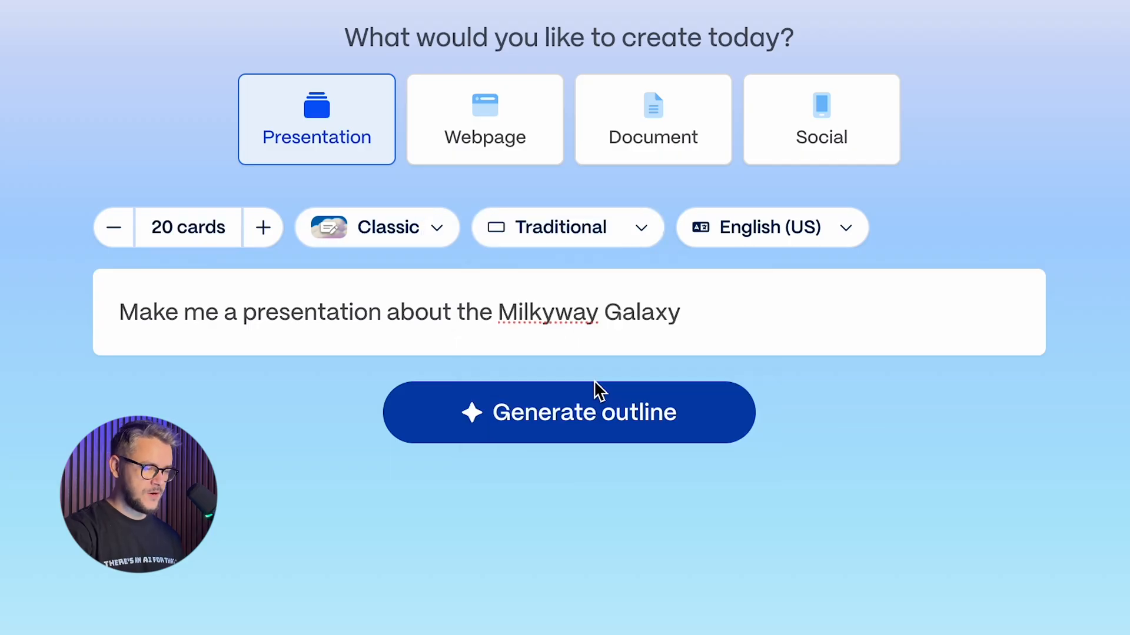
click(569, 411)
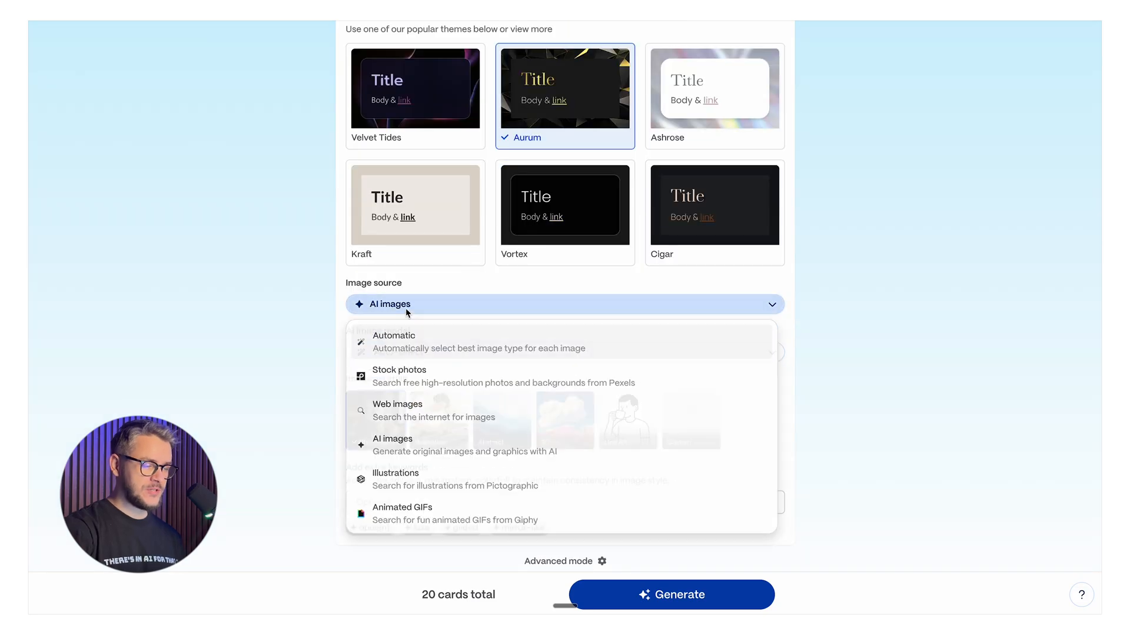
click(393, 439)
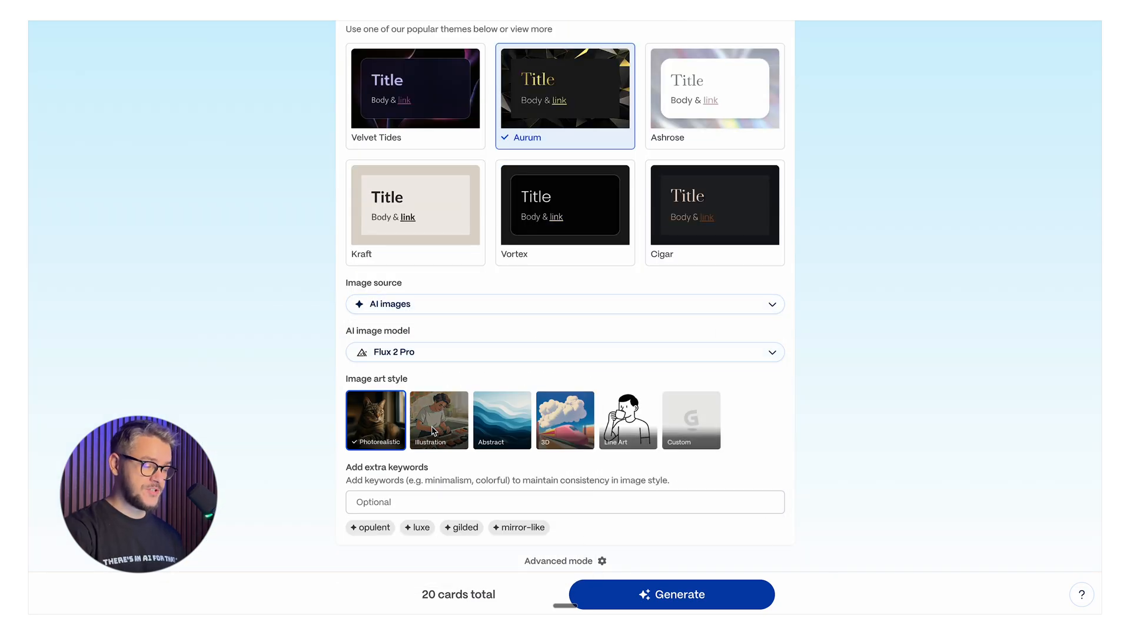
click(671, 594)
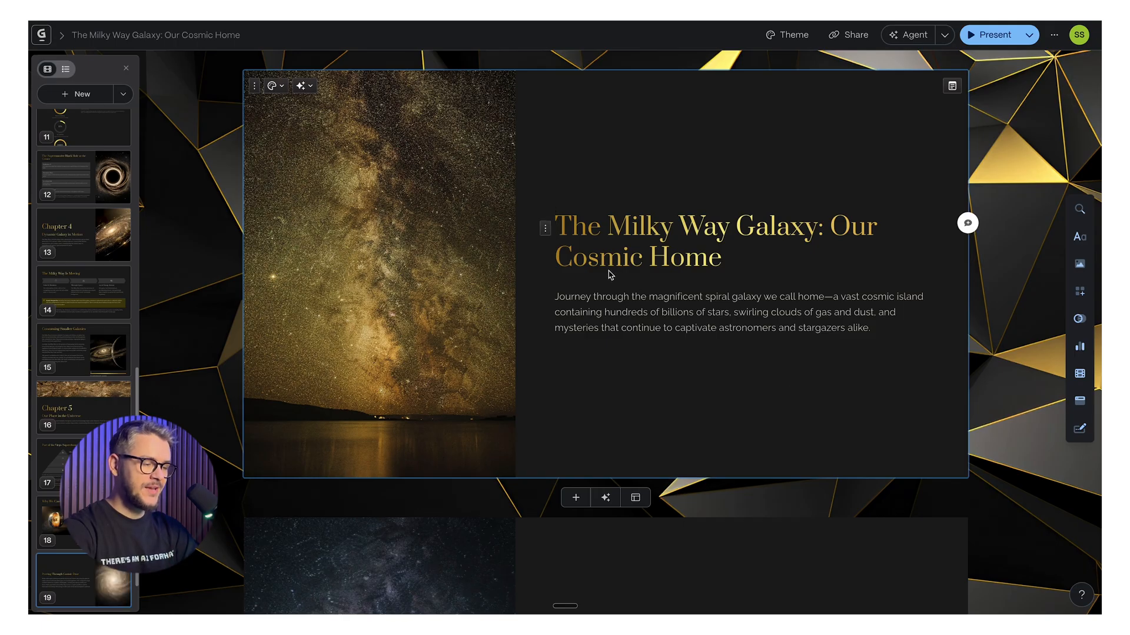
Step: Scroll through the generated Milky Way cards and jump to the Chapter 3 slide
scroll(down, 3)
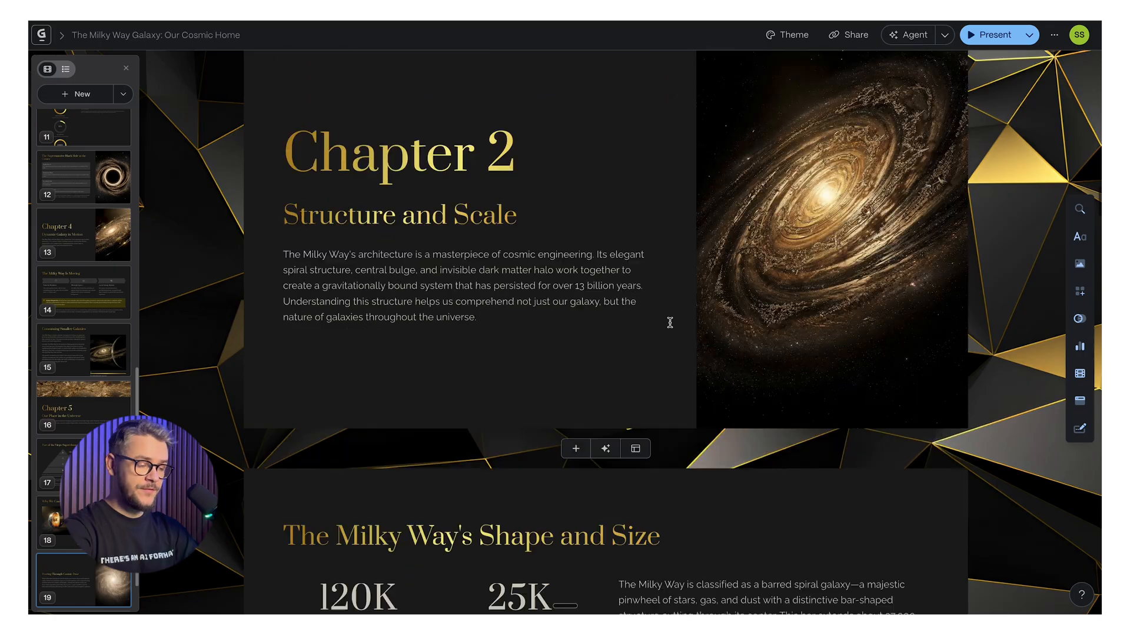
scroll(down, 3)
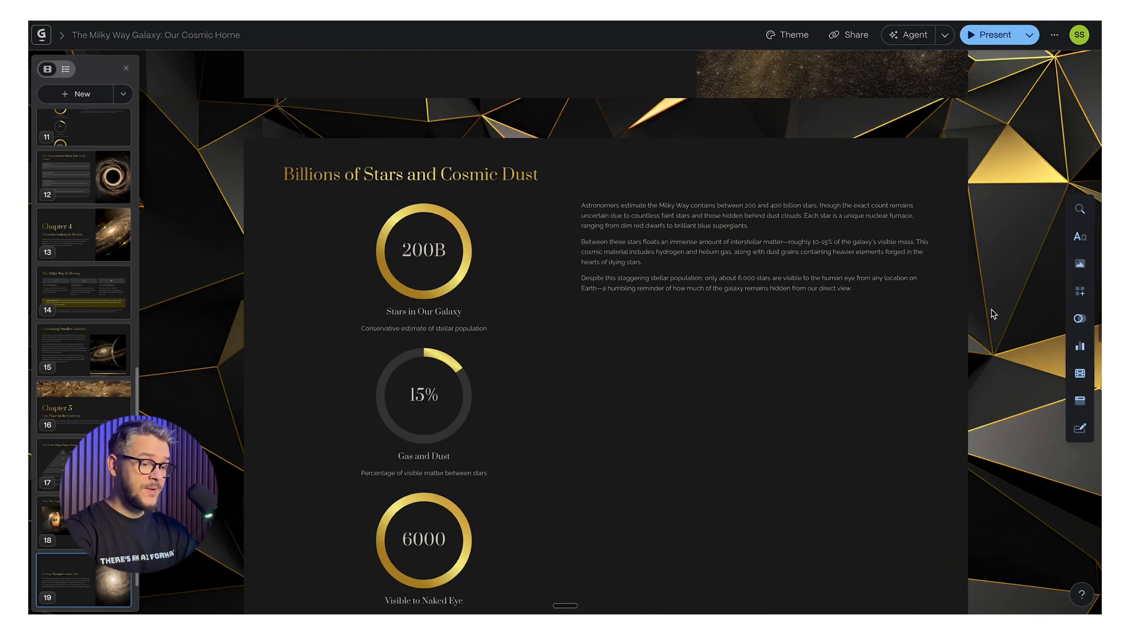
scroll(down, 3)
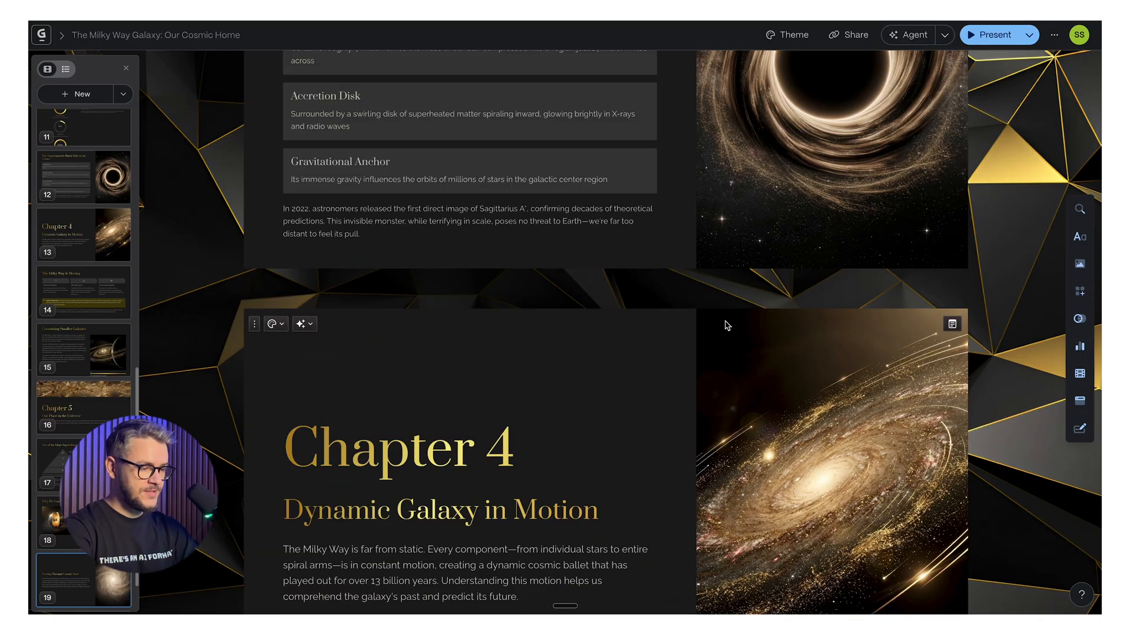
mouse_move(742, 406)
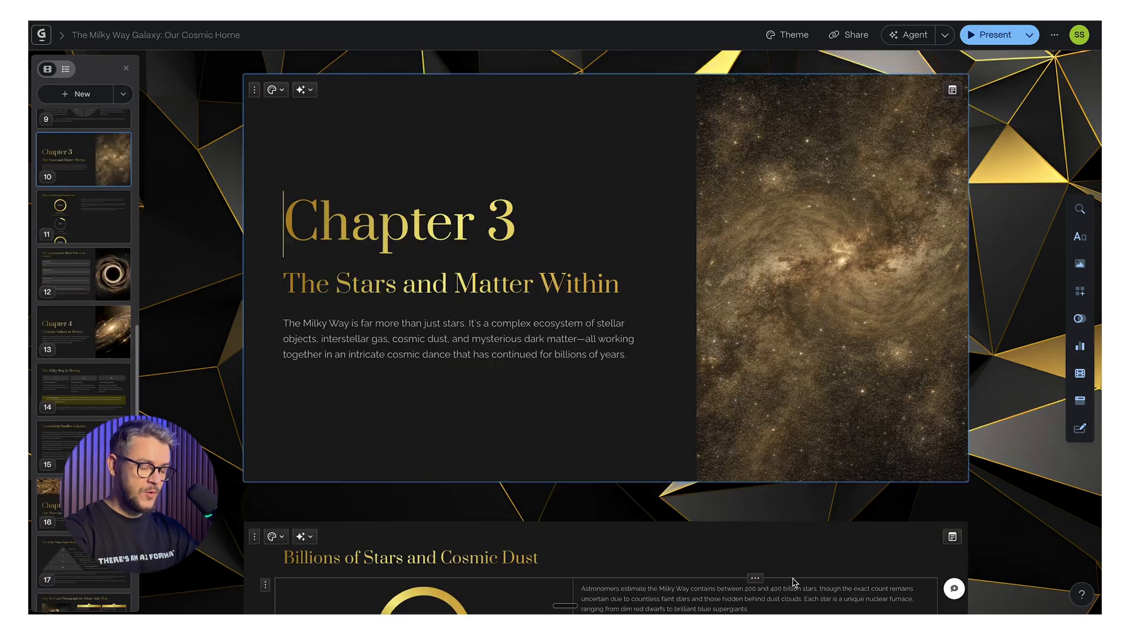
click(828, 281)
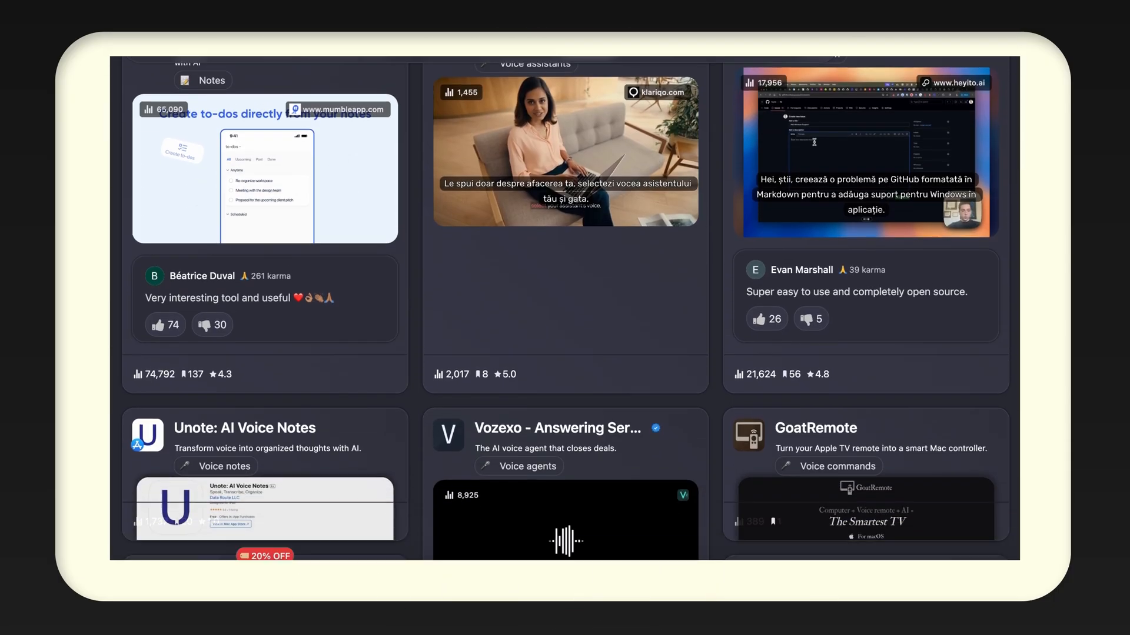
scroll(down, 3)
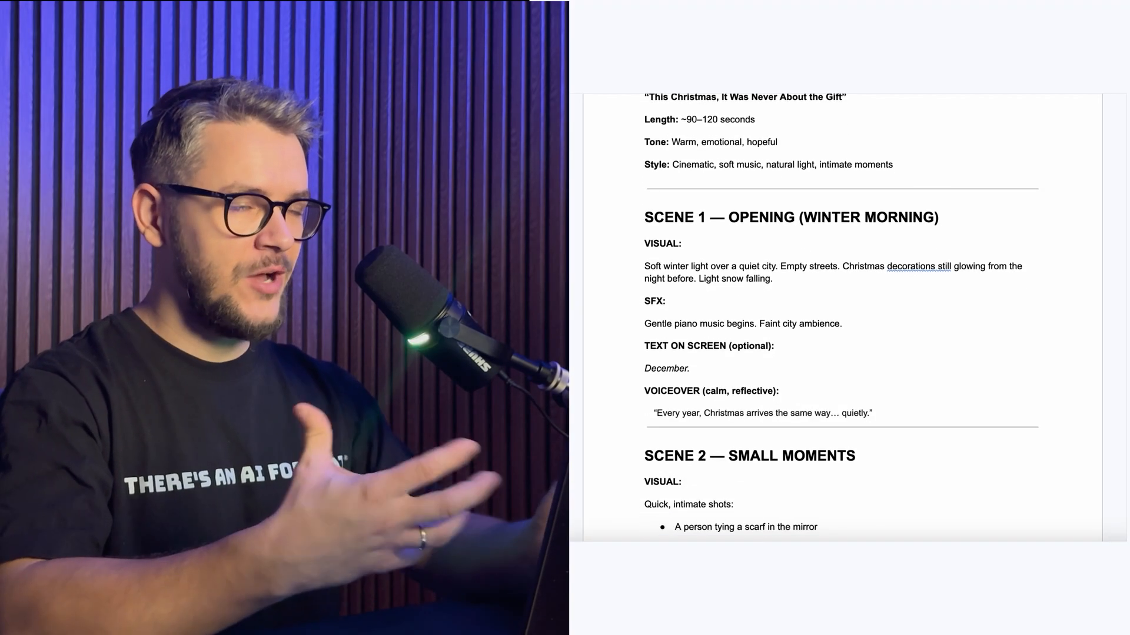
scroll(down, 3)
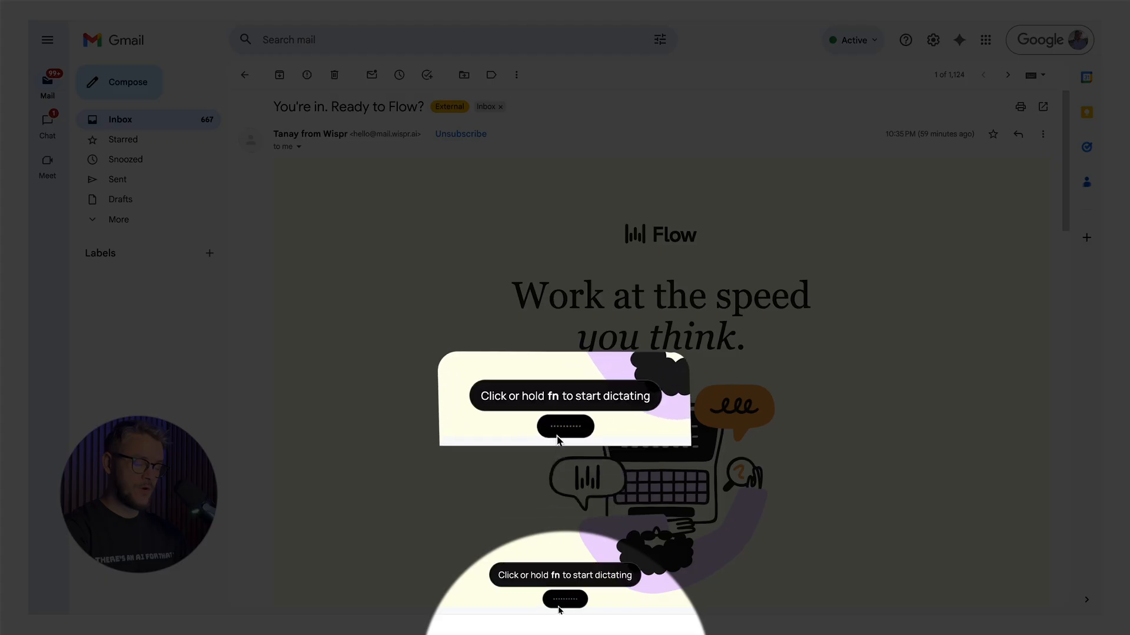
Step: Dismiss the Flow tip, open a reply to the Wispr welcome email, and dictate with fn
click(565, 426)
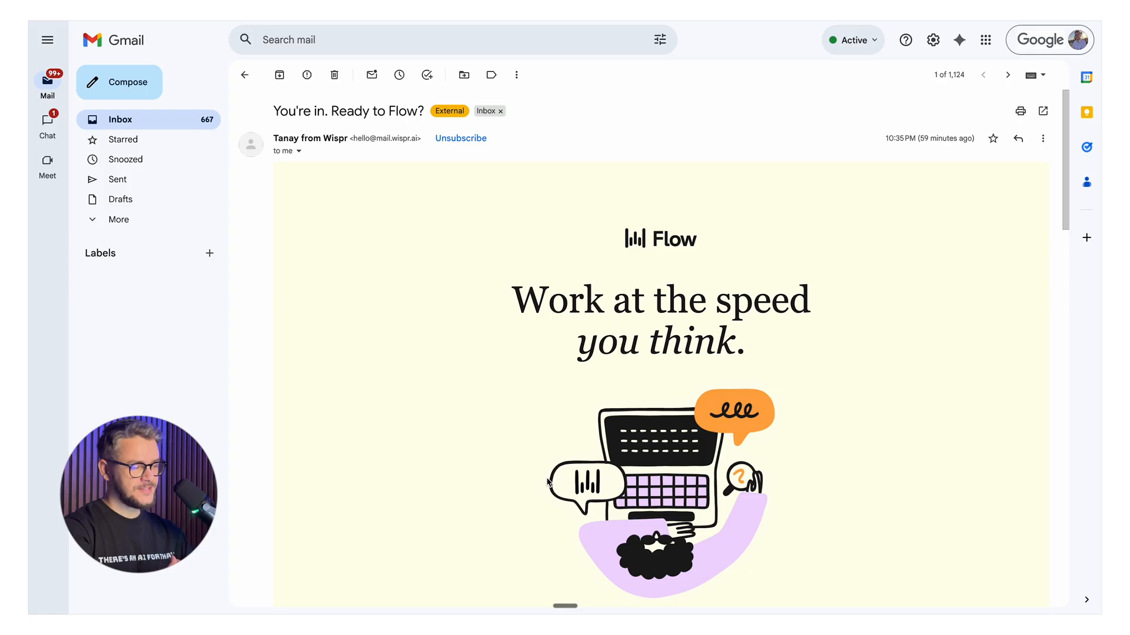
scroll(down, 3)
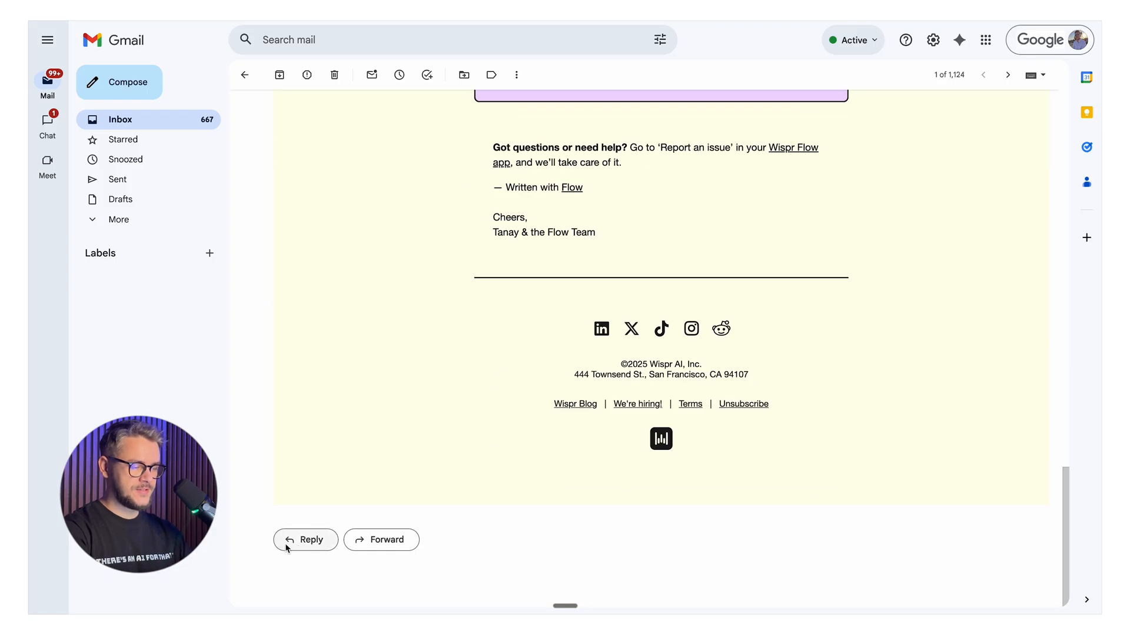
click(304, 539)
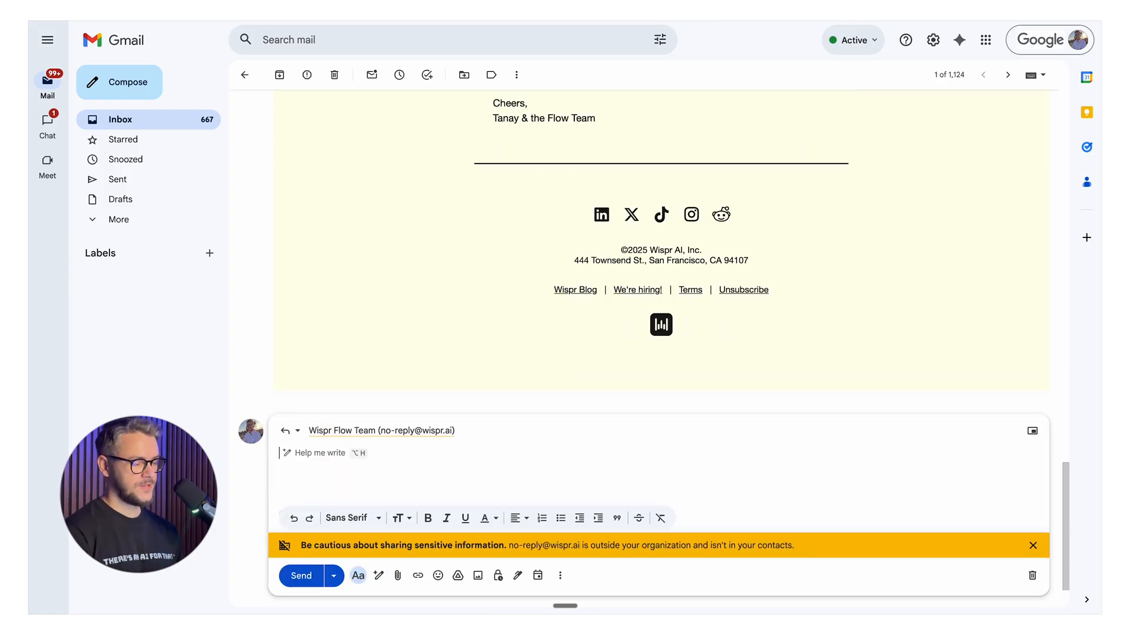
key(fn)
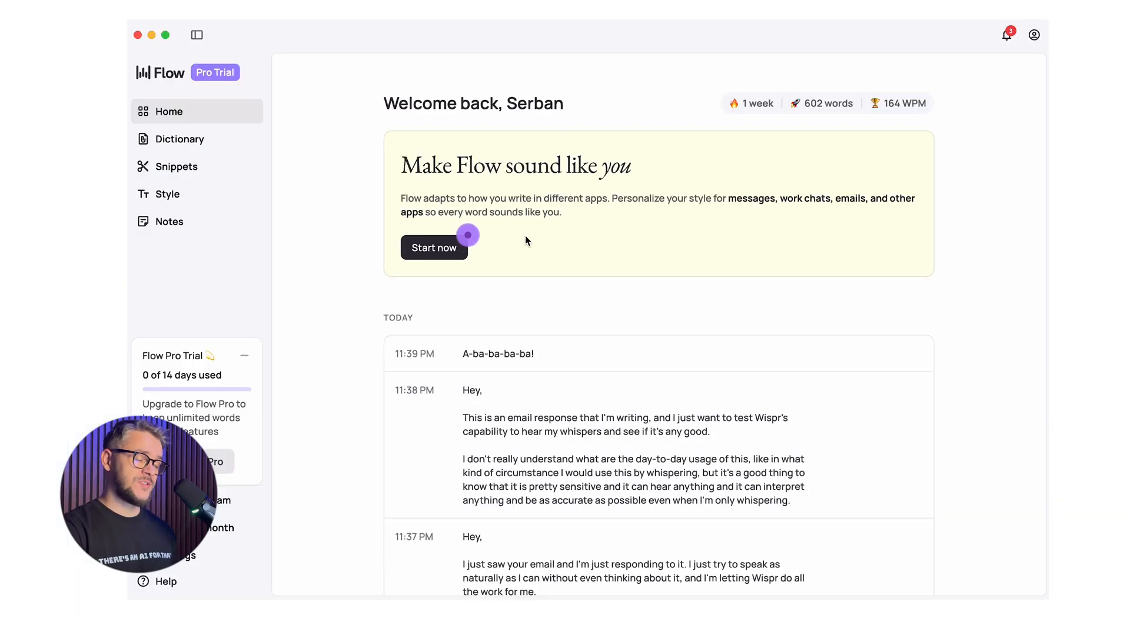
Step: Open the Wispr Flow window to view today's dictation history
double_click(513, 166)
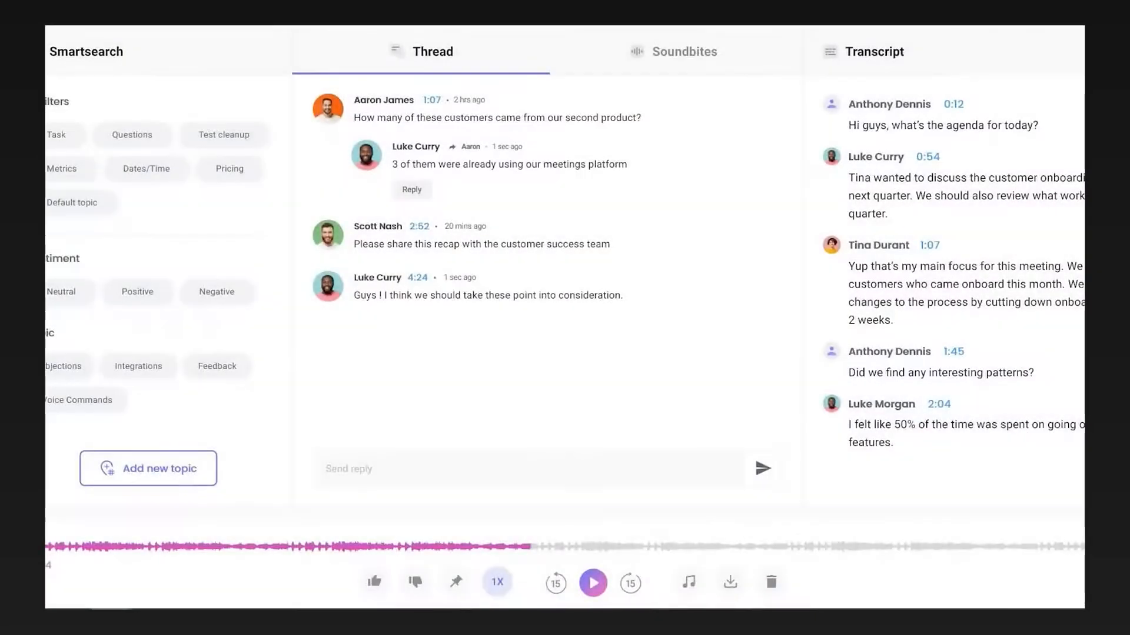
Step: Show the Quarterly Team Review soundbites and create one from the onboarding plan lines
click(673, 52)
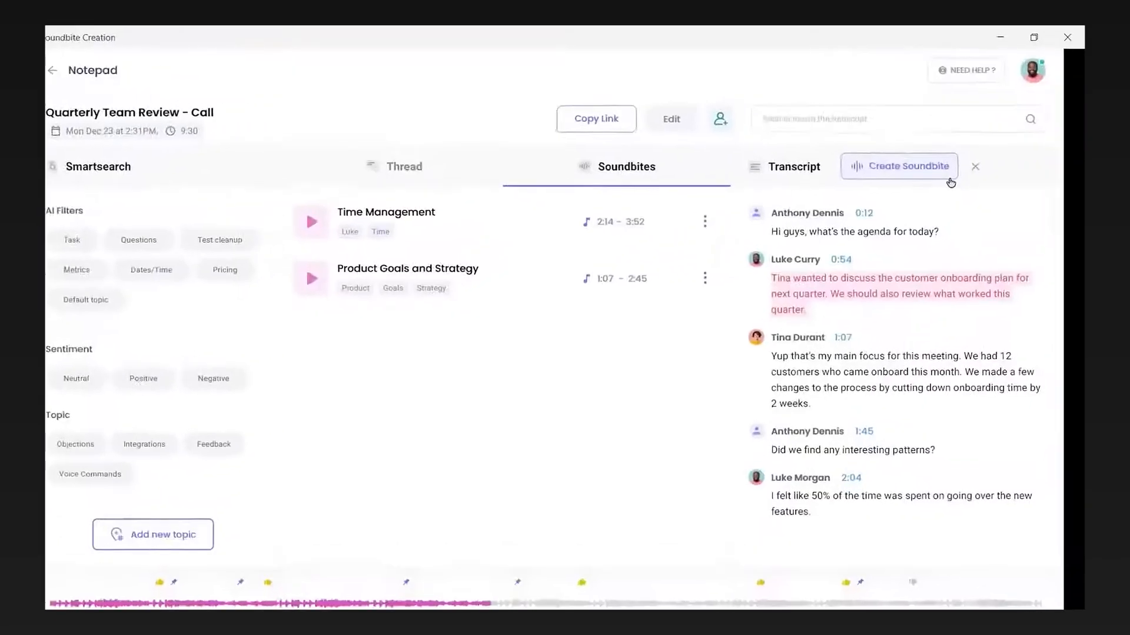
click(898, 167)
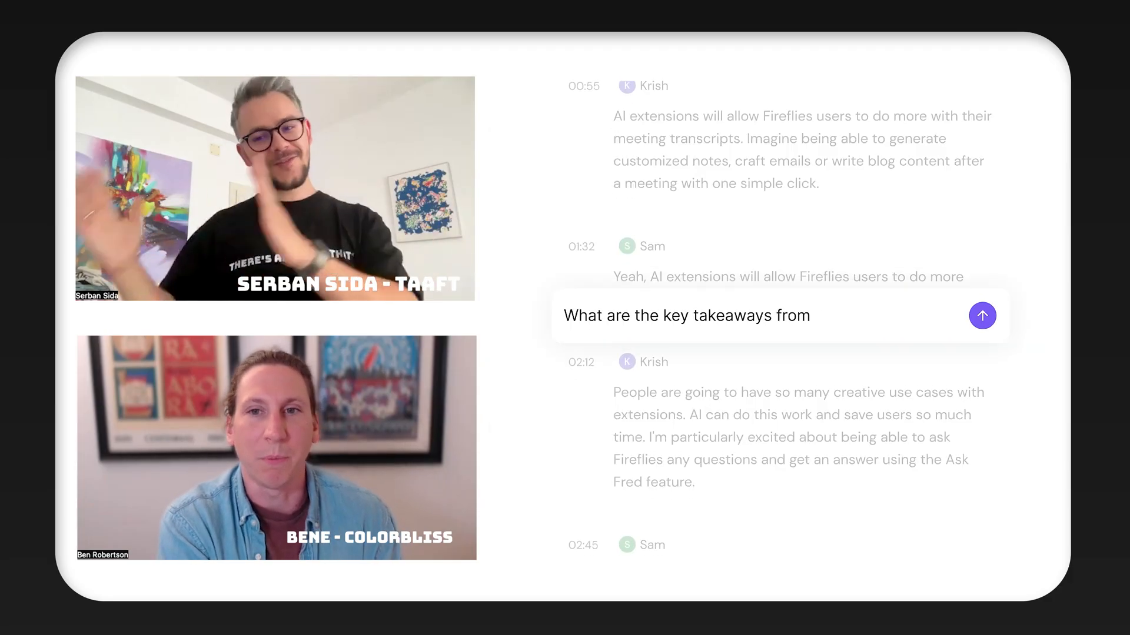
Step: Send key takeaways and follow-up questions about the meeting to Ask Fred
click(981, 315)
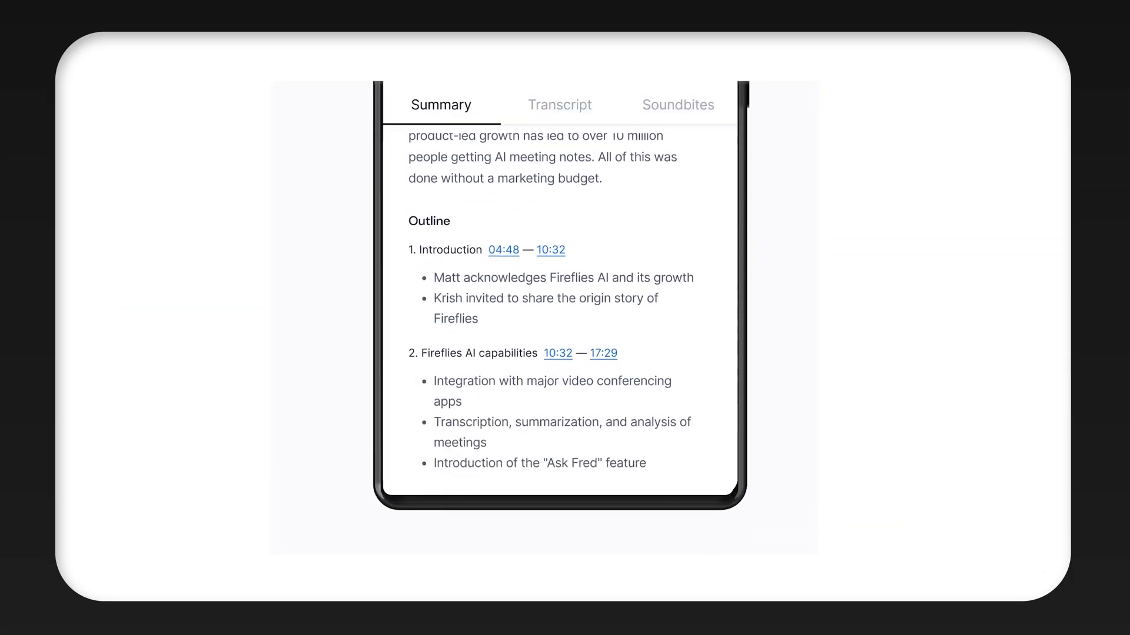
scroll(down, 3)
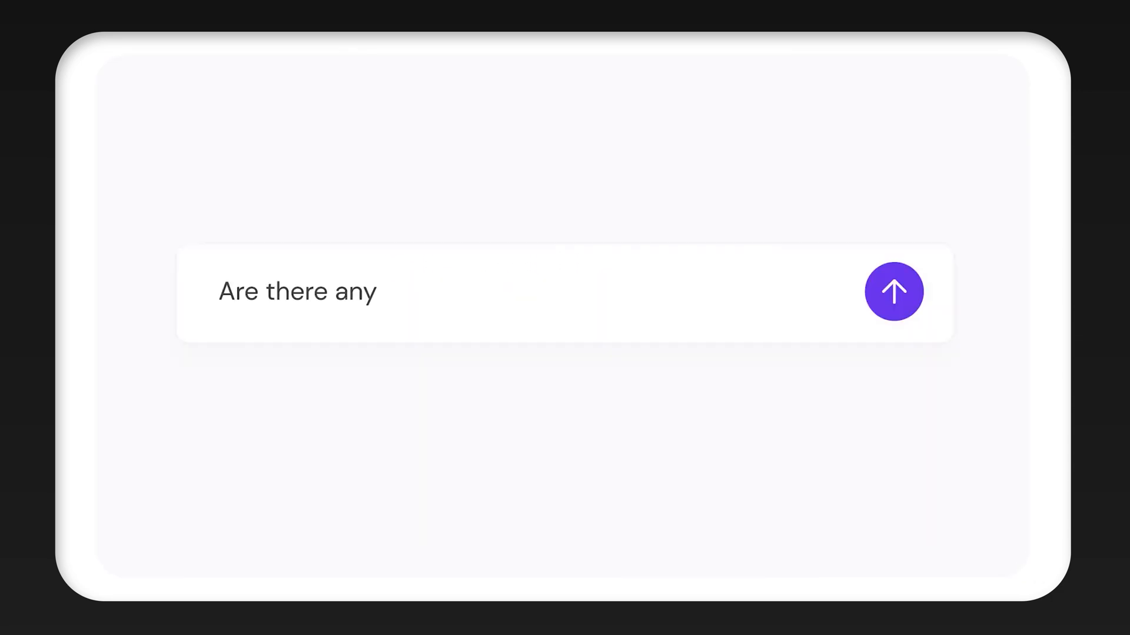
click(893, 291)
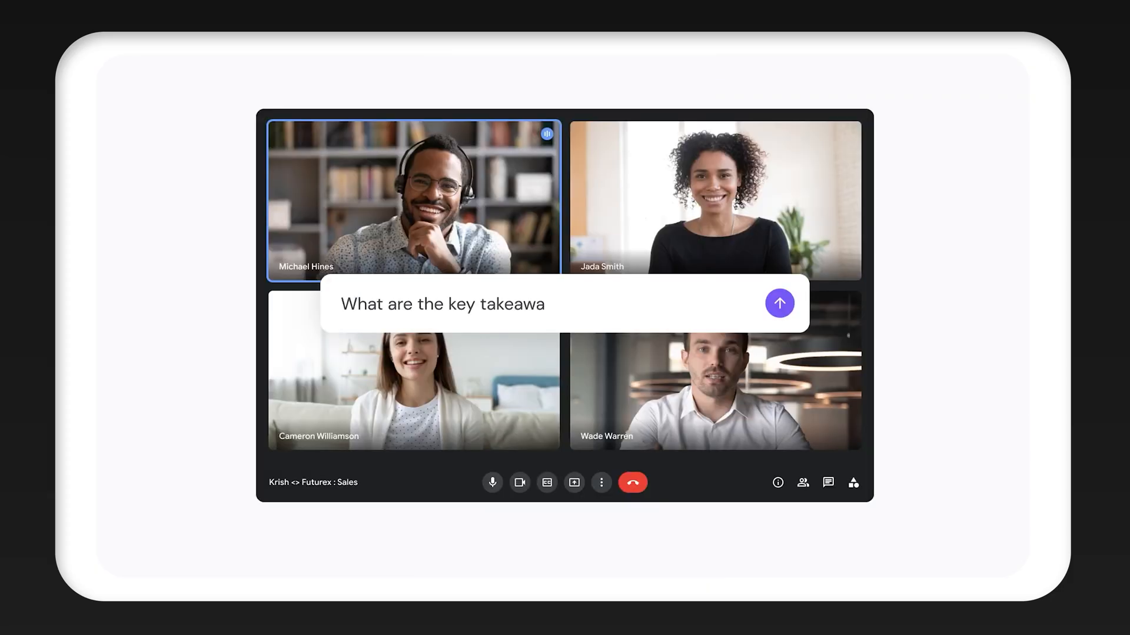
click(779, 304)
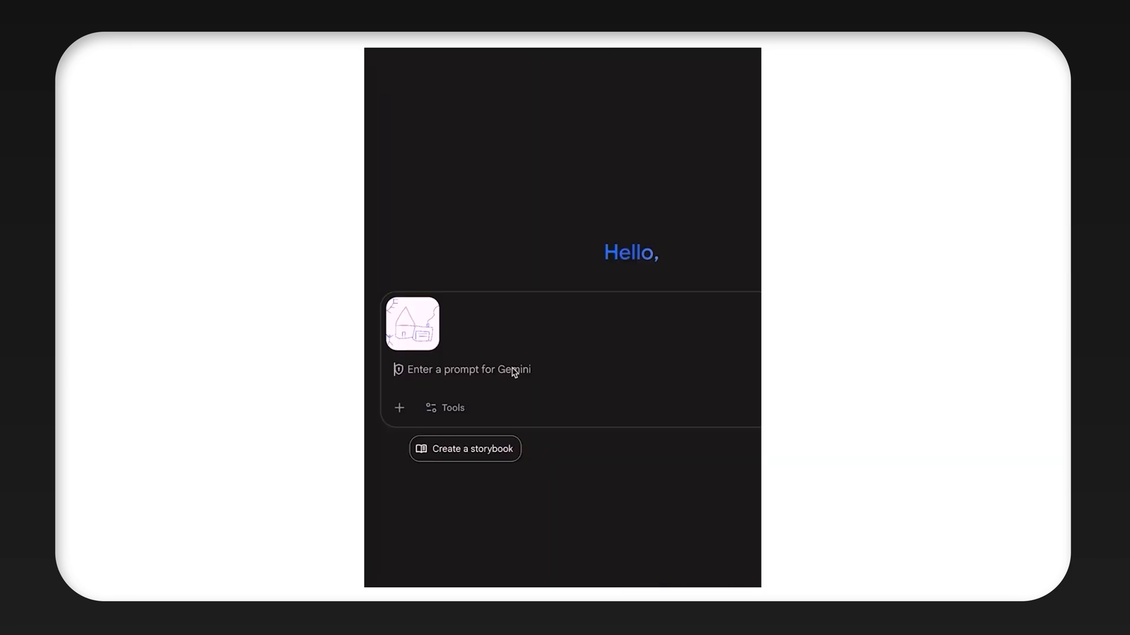
Step: Enter an image prompt with the attached photo and submit the jungle thumbnail request
text(Turn this into a fairy tale scenario based on my drawing)
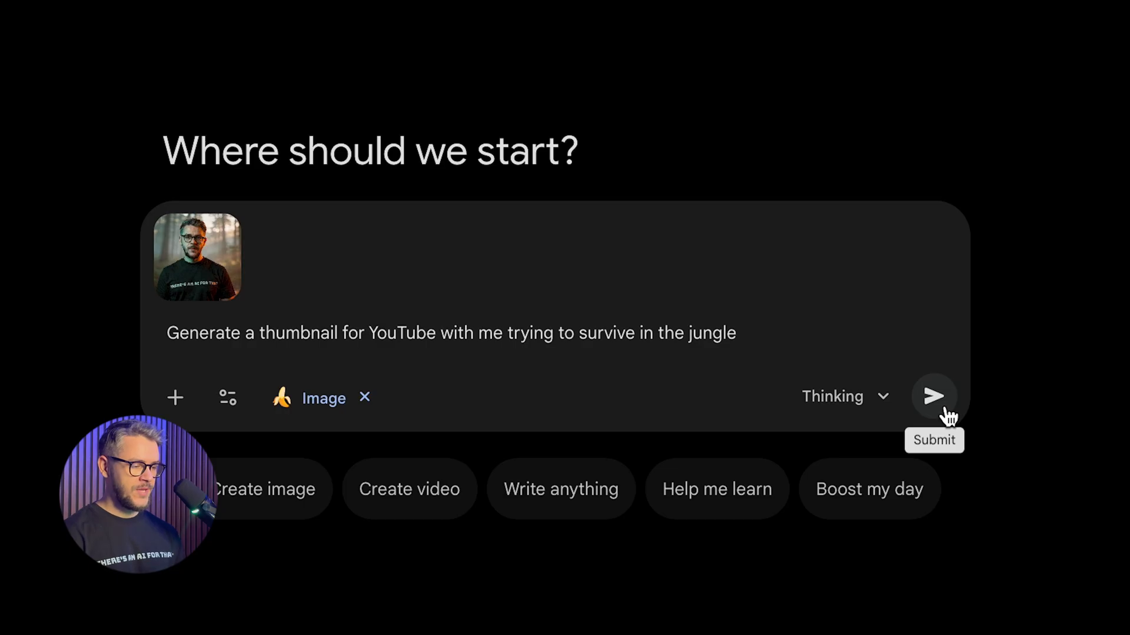
click(934, 396)
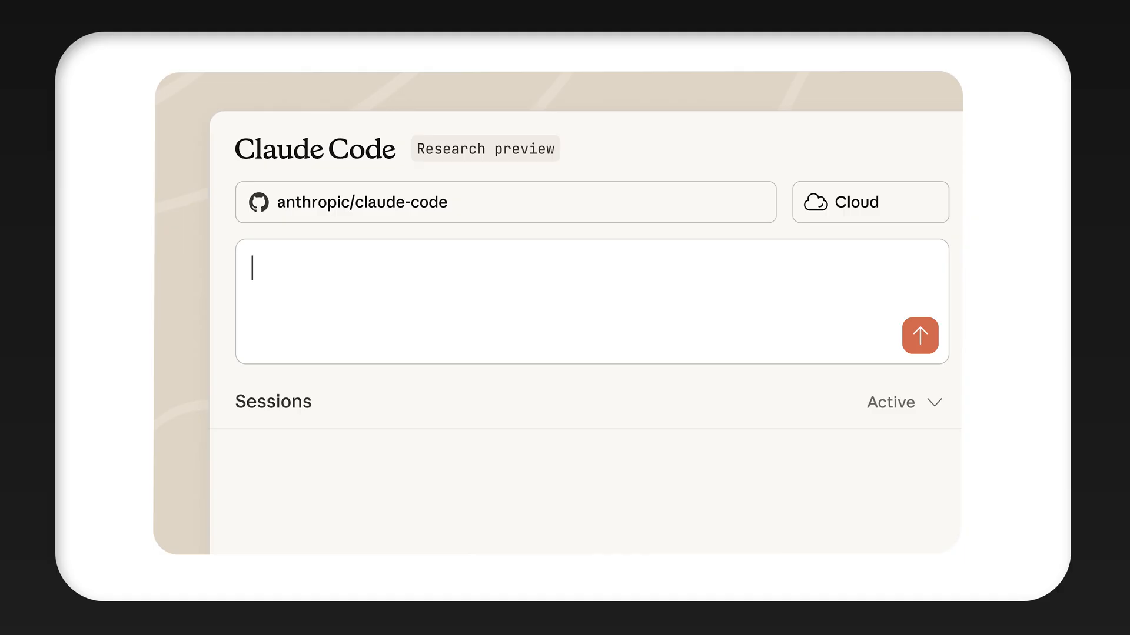
Step: Submit the cloud environments, HTML fix, and project structure requests to Claude
text(Give Claude cloud environments)
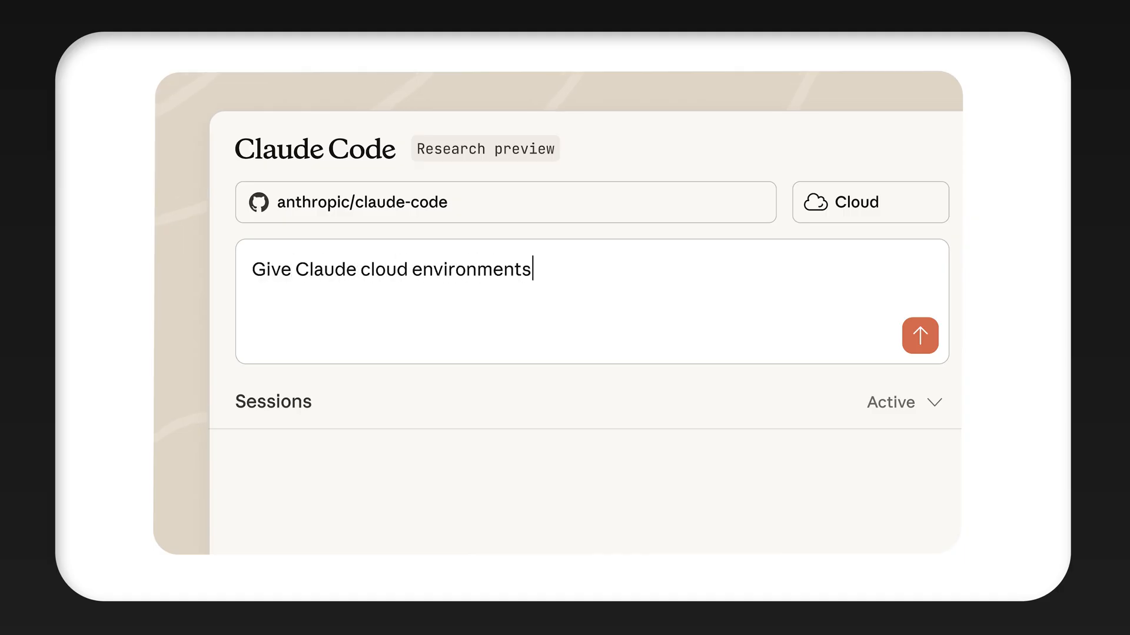
click(920, 336)
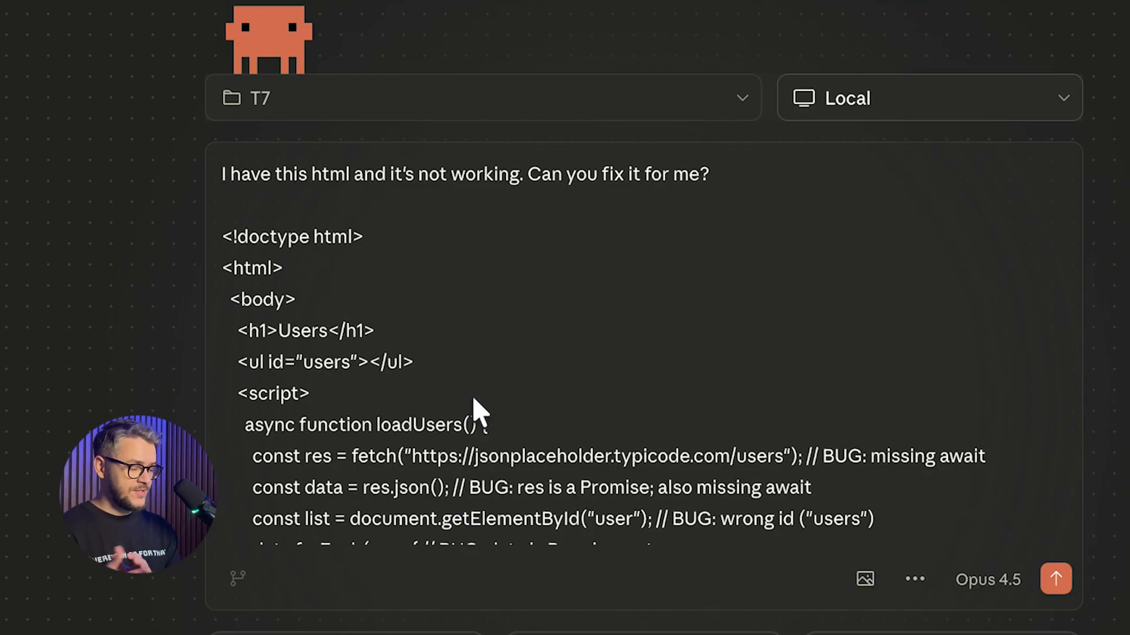
scroll(down, 3)
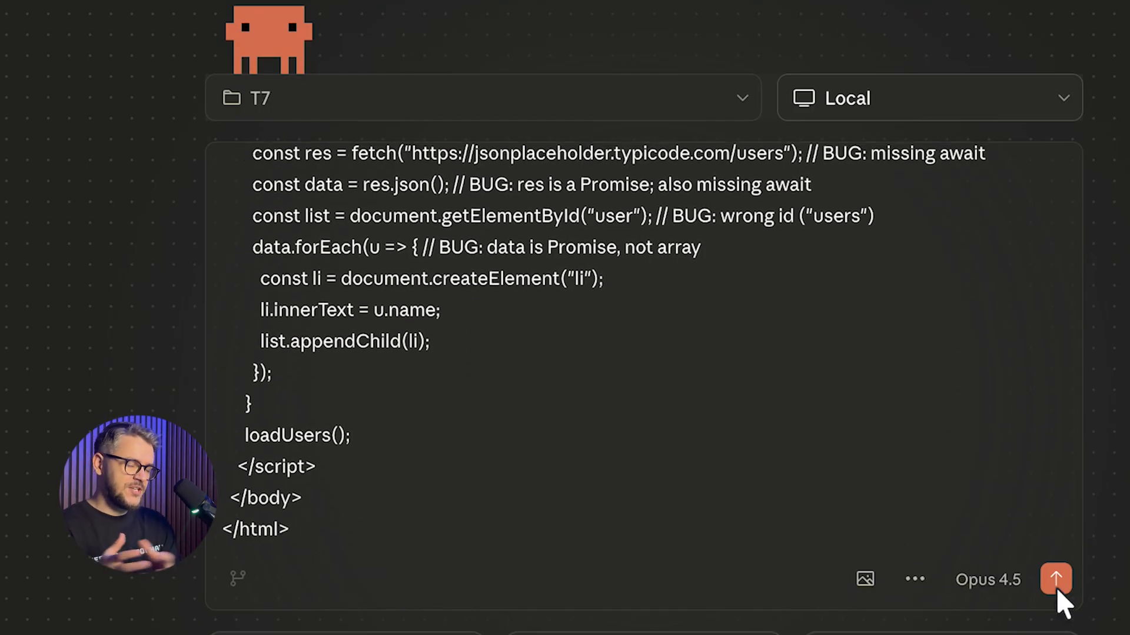
click(1055, 579)
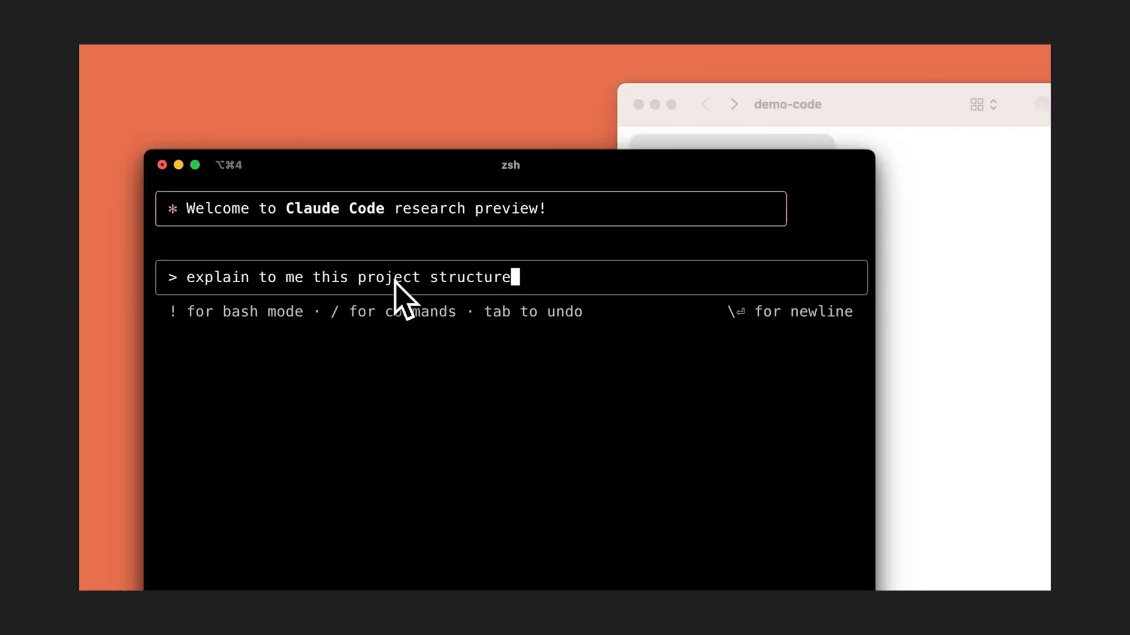
key(Return)
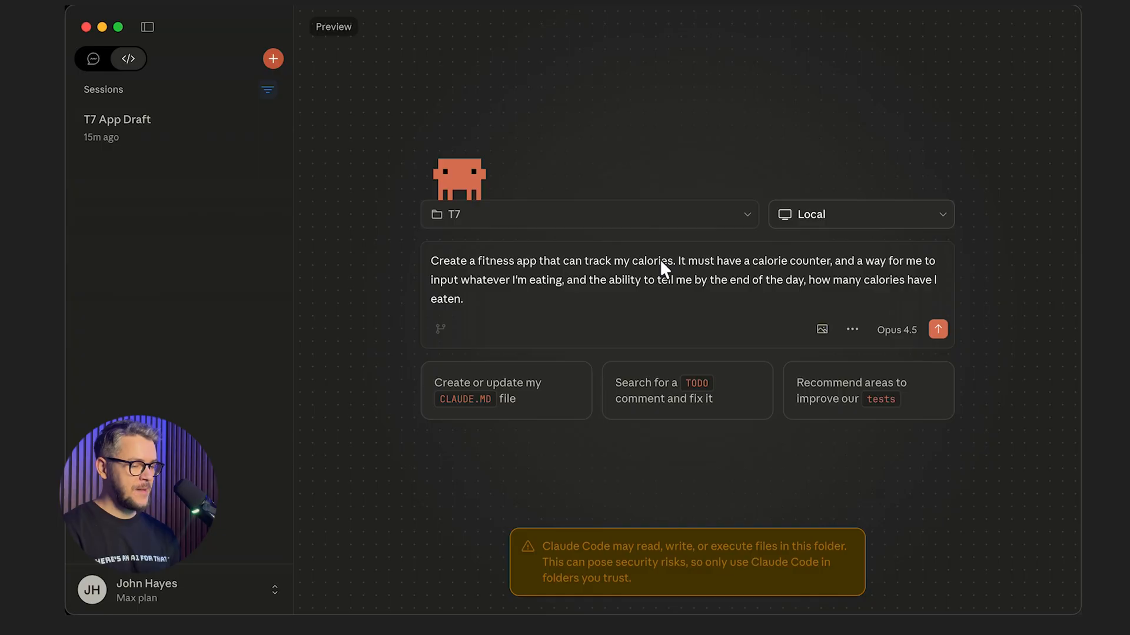
mouse_move(861, 273)
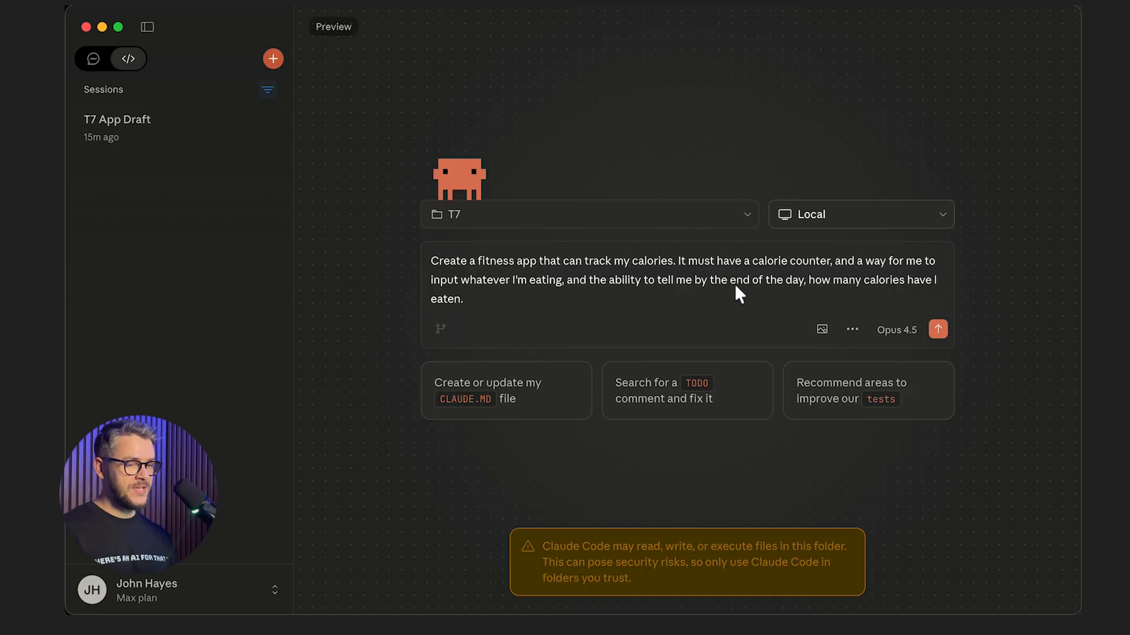
mouse_move(685, 298)
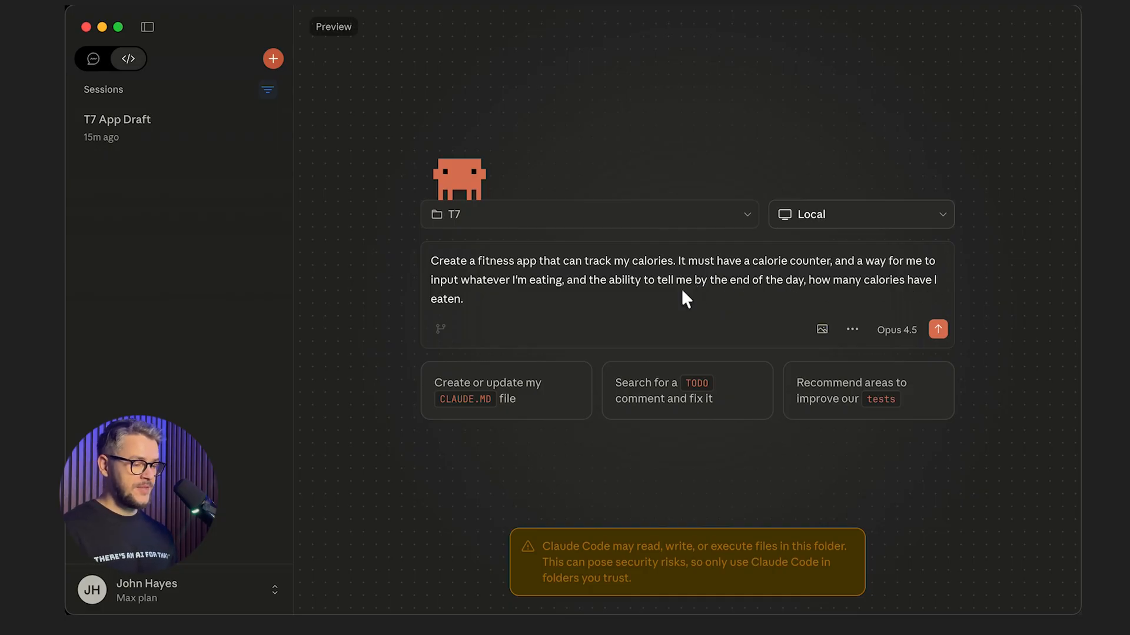
Step: Send the calorie-tracking app request and scroll through Claude's build output
click(938, 330)
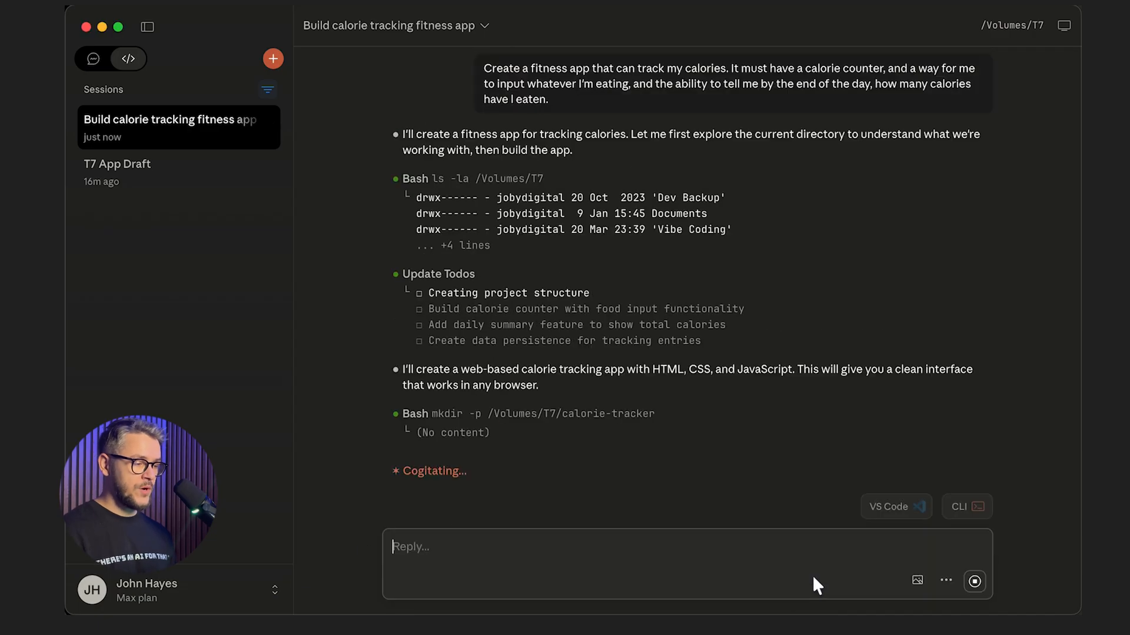
scroll(down, 3)
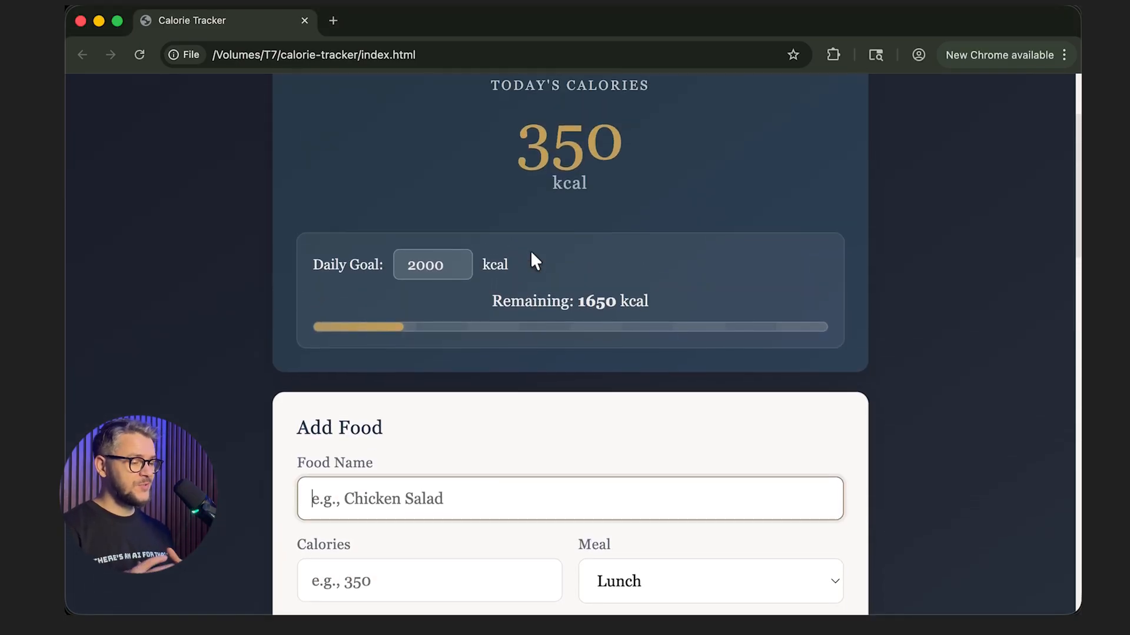
scroll(down, 3)
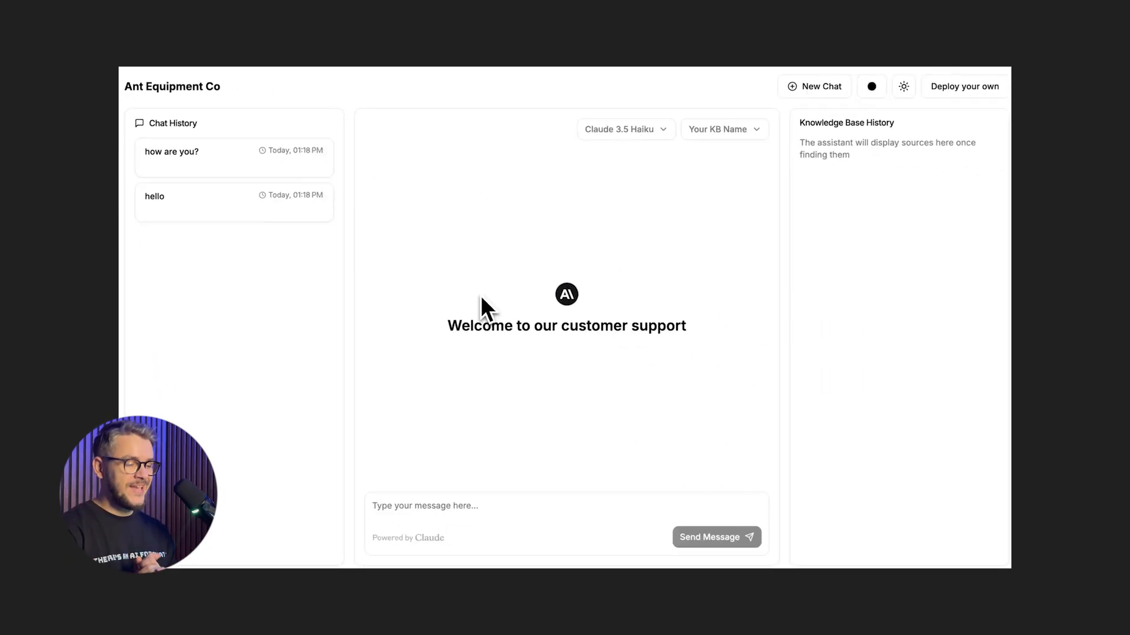
Step: Type a greeting to the Ant Equipment Co support assistant and send it
text(he)
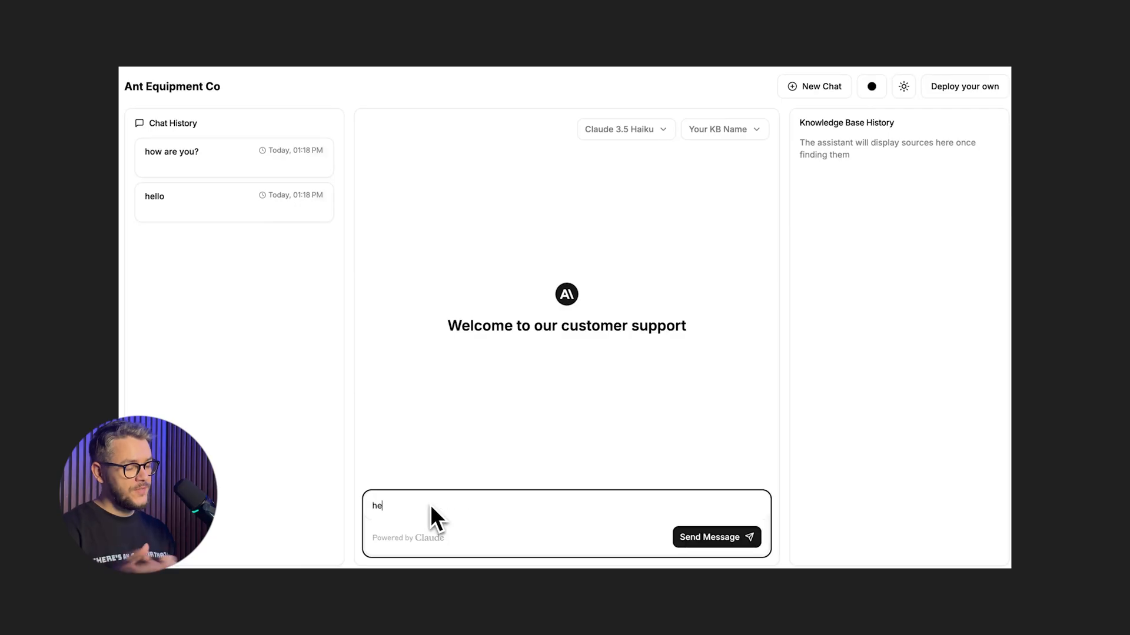
click(715, 536)
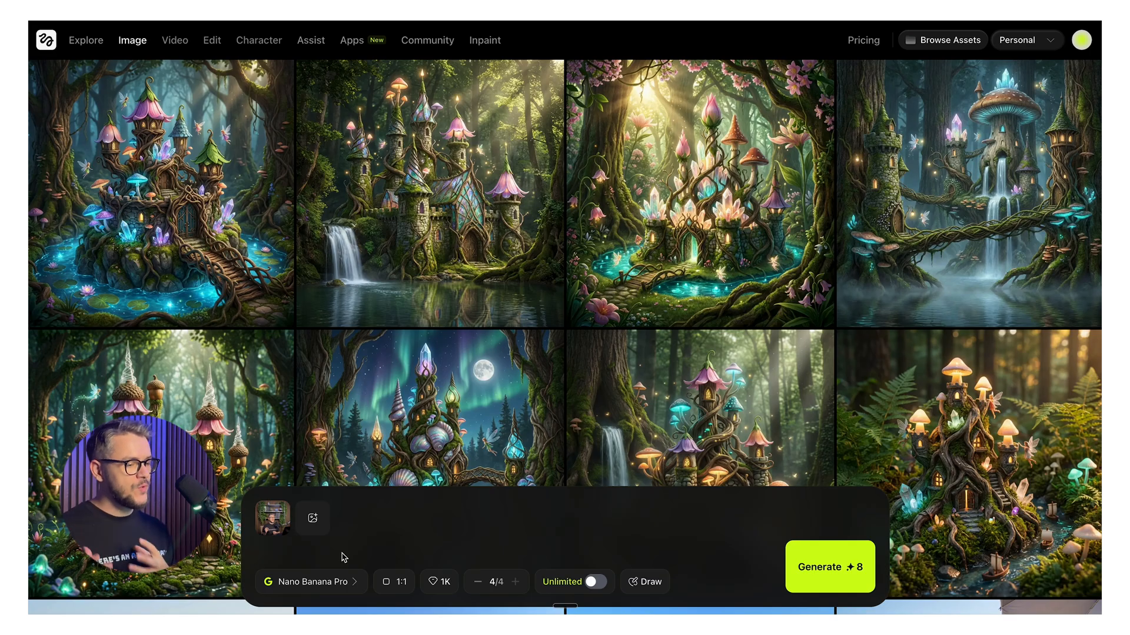
Step: Enter the prompt 'Make me smile more in this pic' in Higgsfield Image
text(Make me smile more in this pic)
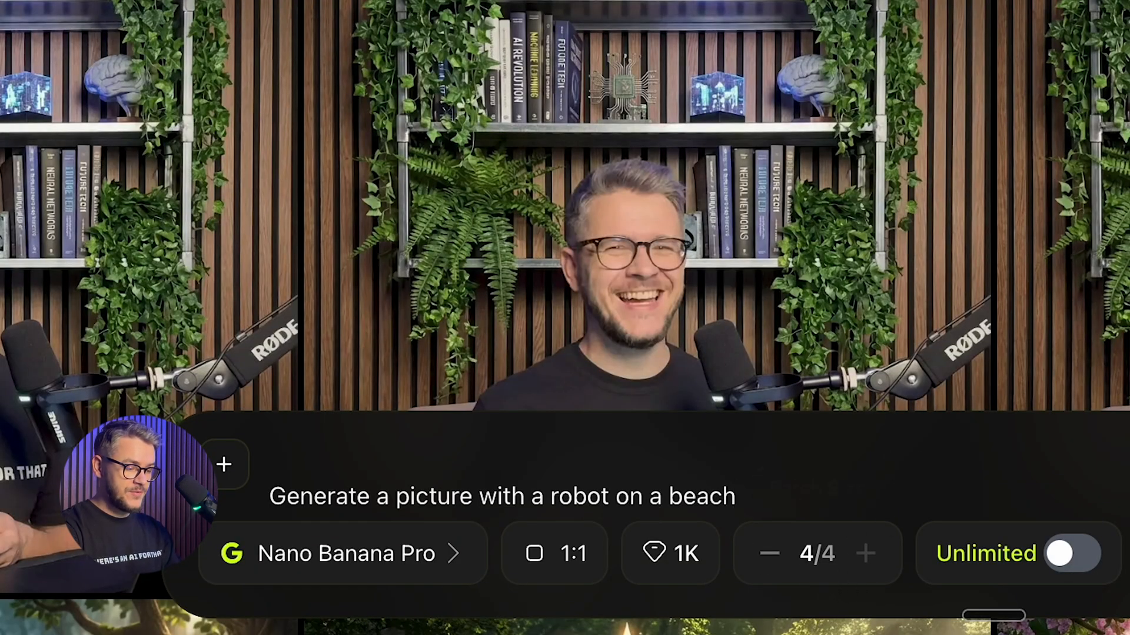
Step: Generate more robot-on-a-beach images, then browse Higgsfield's image model list
click(828, 554)
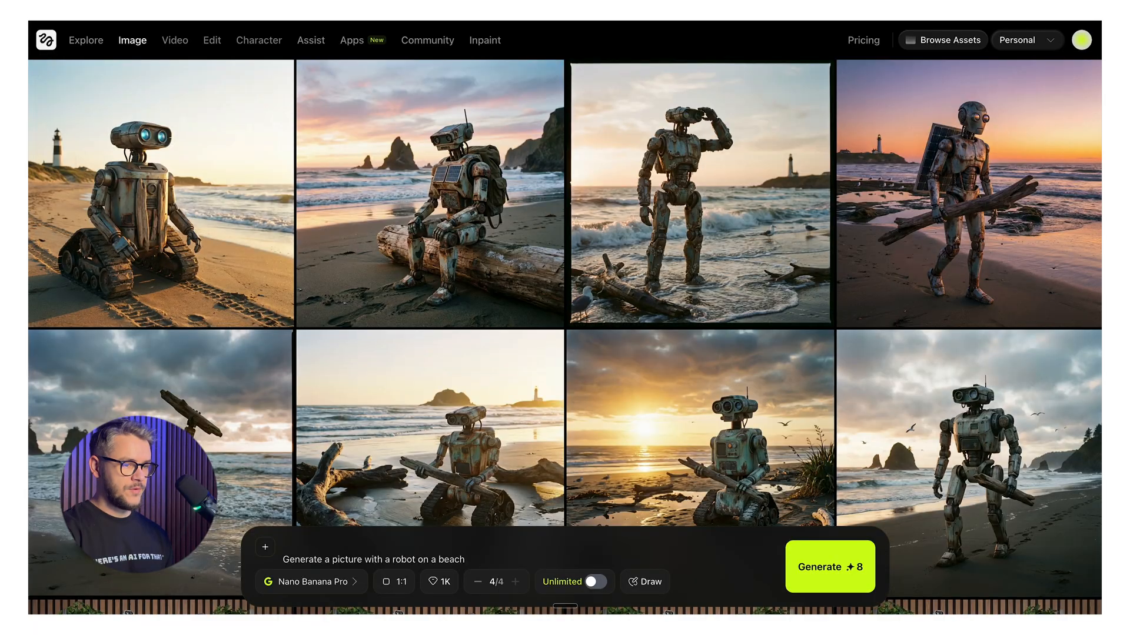
click(700, 453)
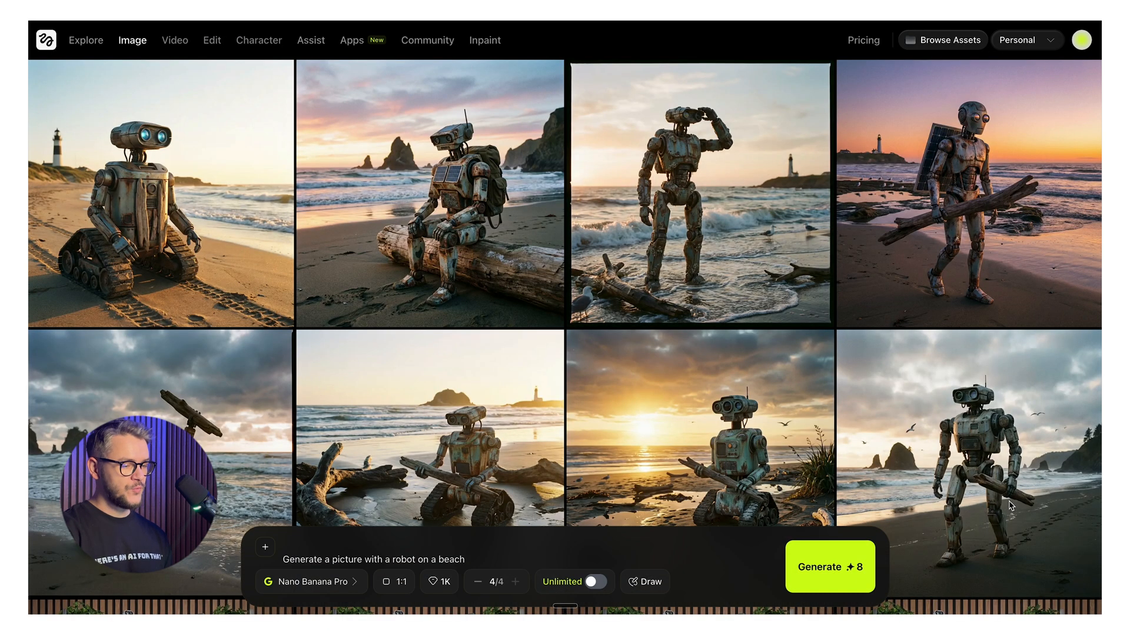
click(828, 566)
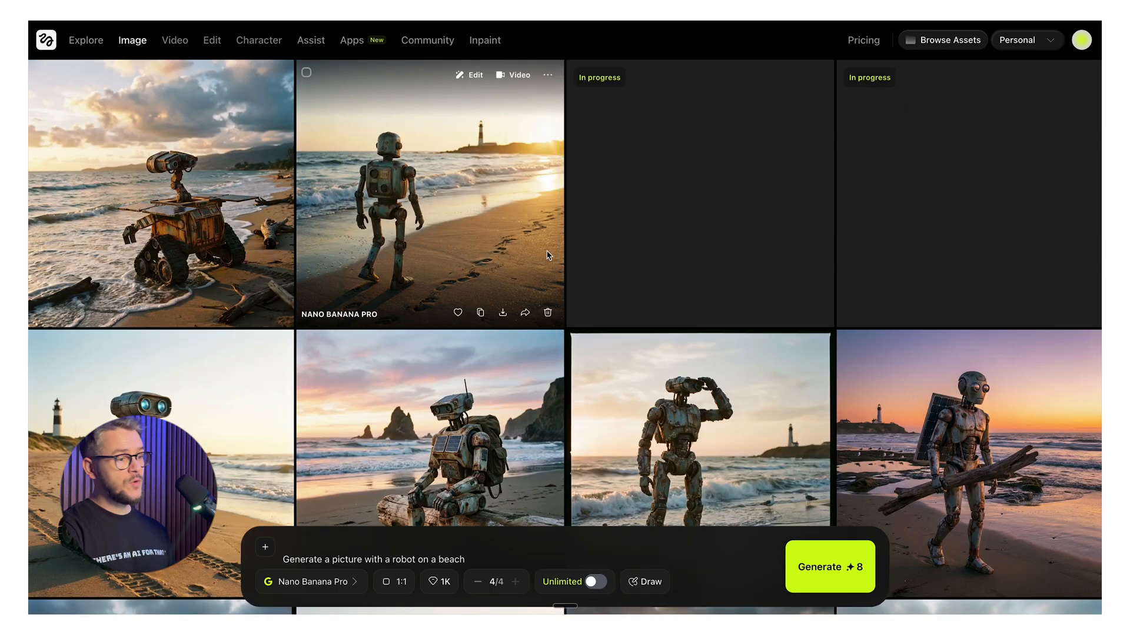
click(310, 581)
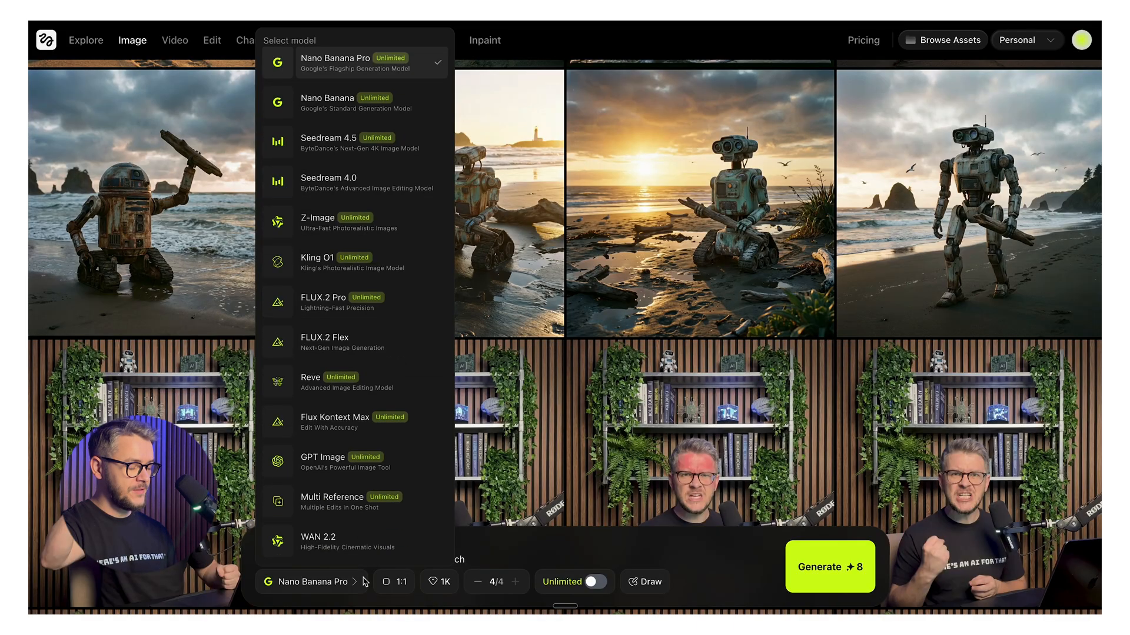
click(175, 40)
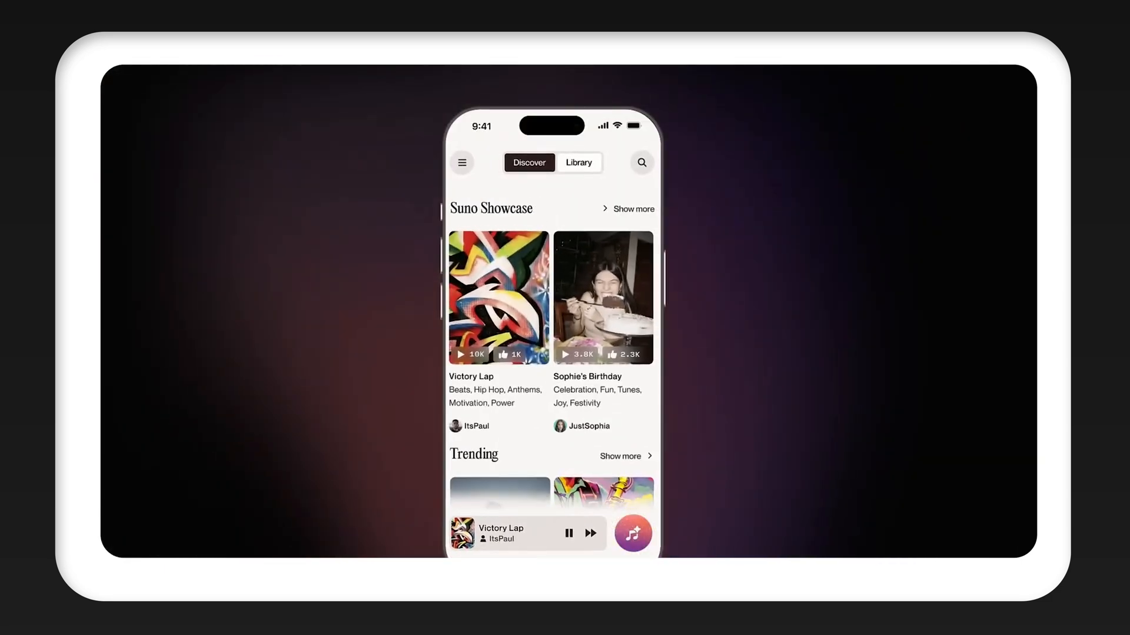
Step: Randomize Suno's song description into a soaring worship song about matching pfps
click(578, 162)
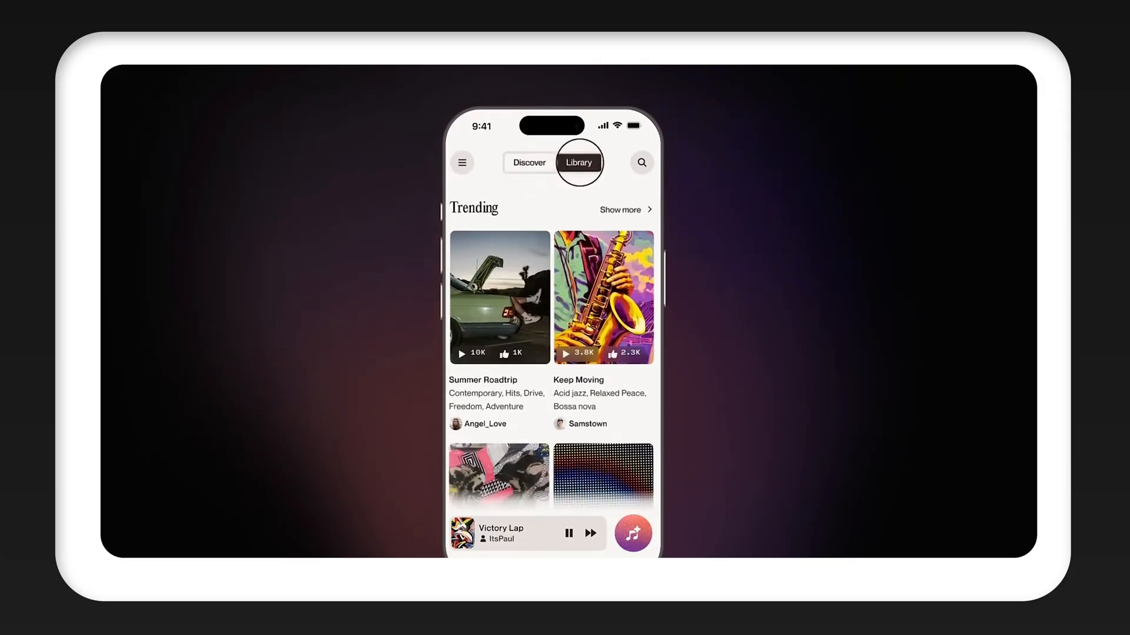
click(578, 162)
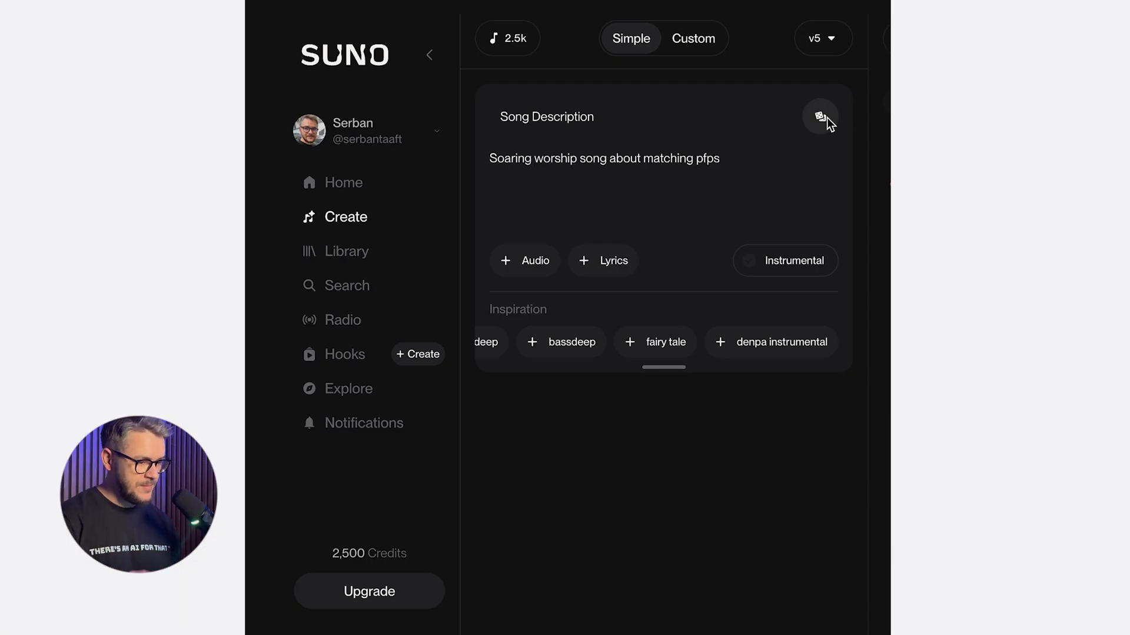
Step: Play a generated 90's rap Backseat Memories track from My Workspace
click(820, 117)
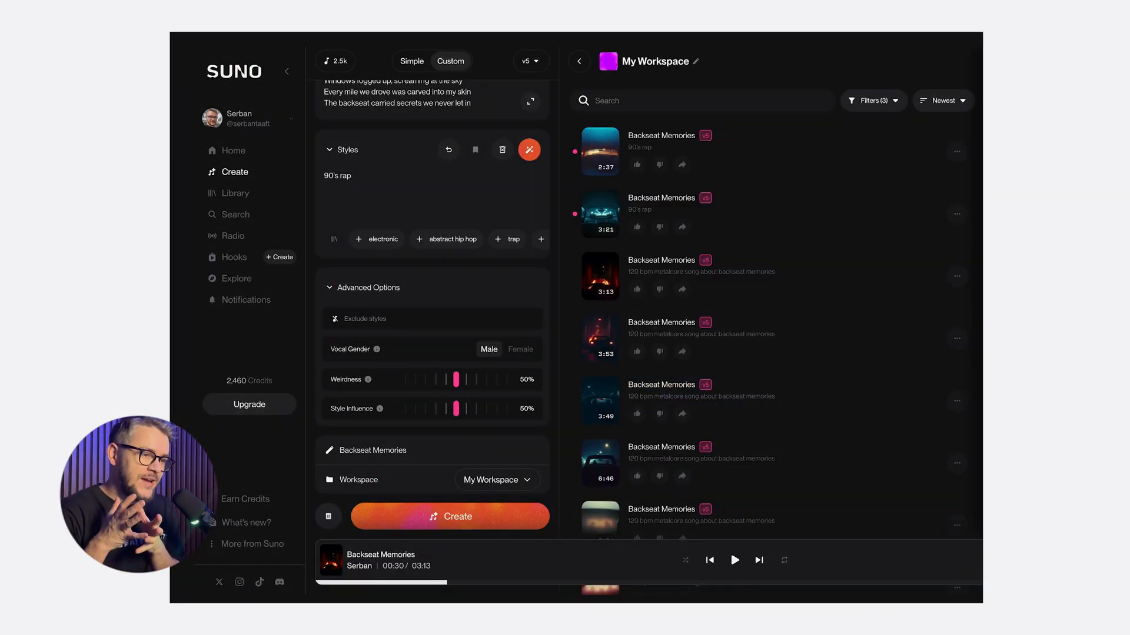
click(600, 151)
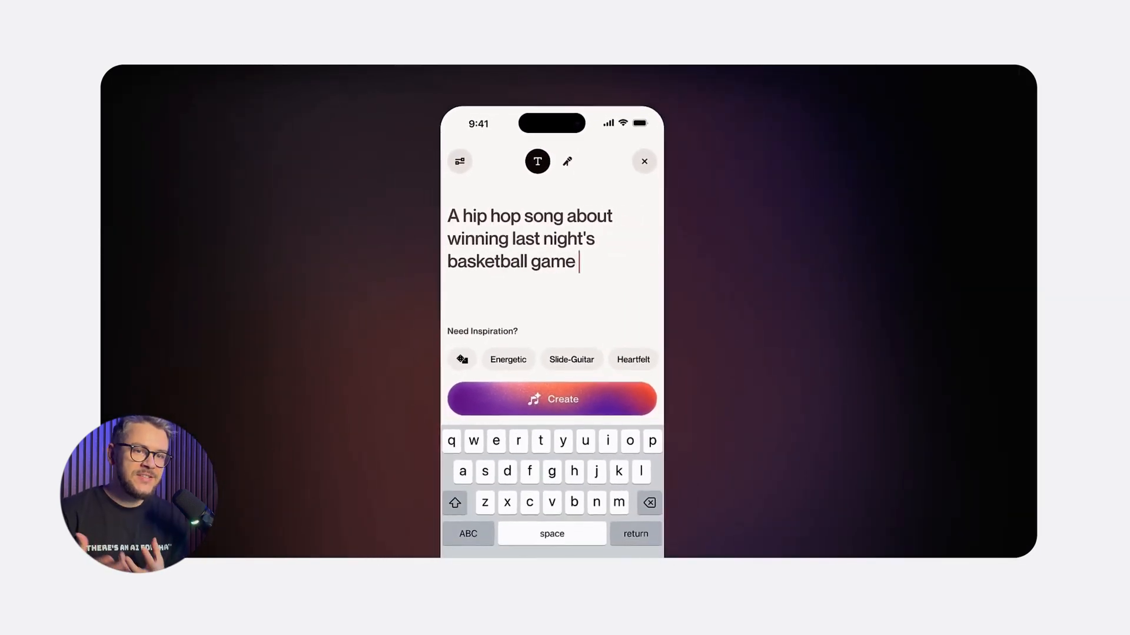
Step: Create the hip hop song about winning last night's basketball game
click(550, 399)
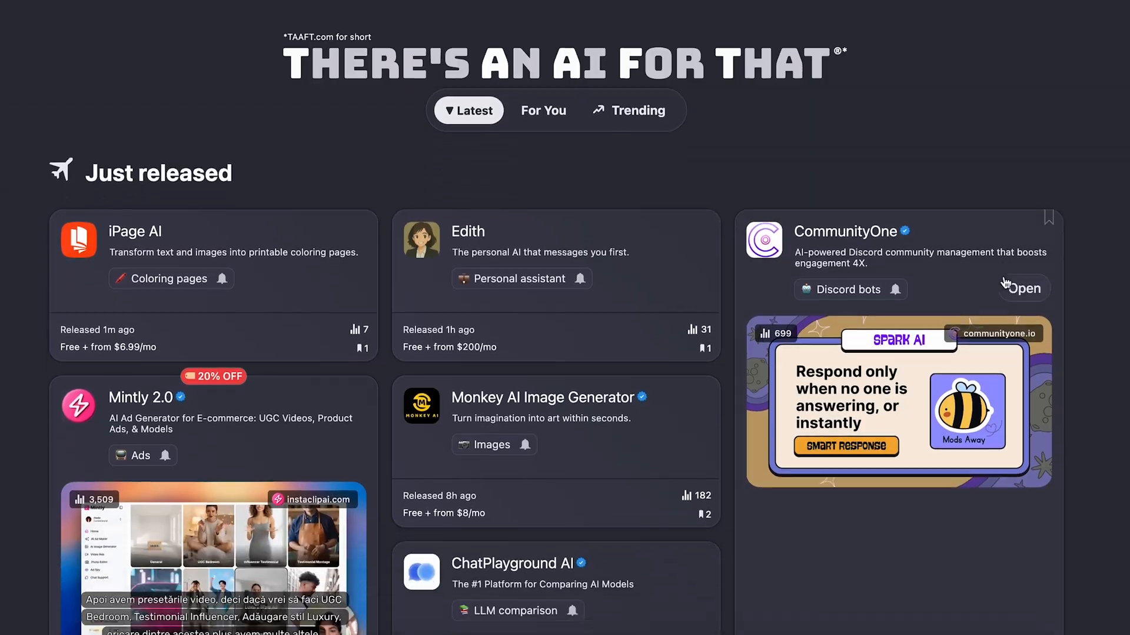
scroll(down, 3)
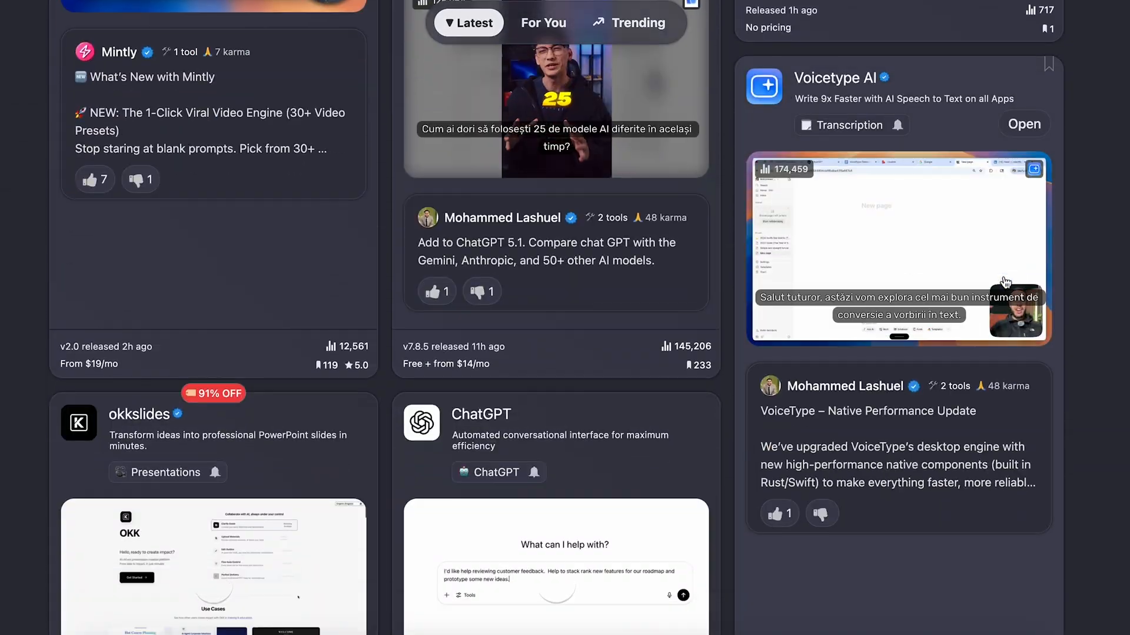